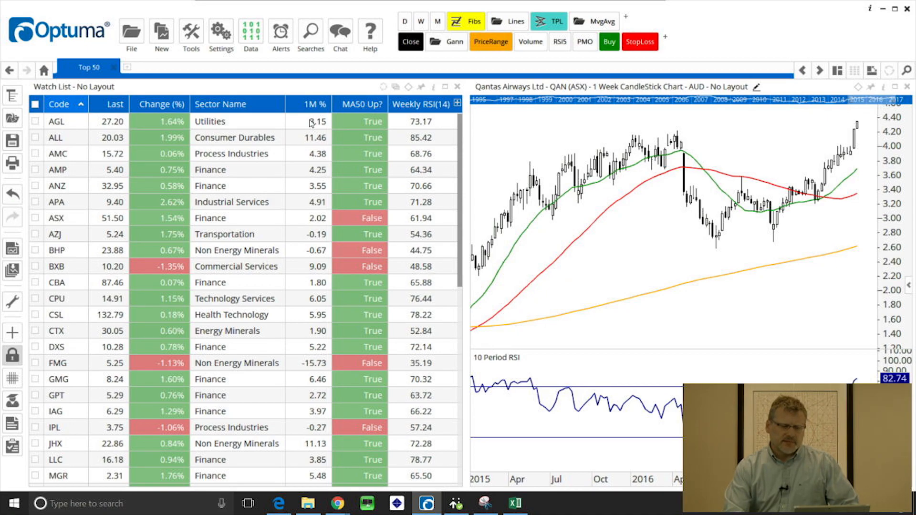
mouse_move(313, 124)
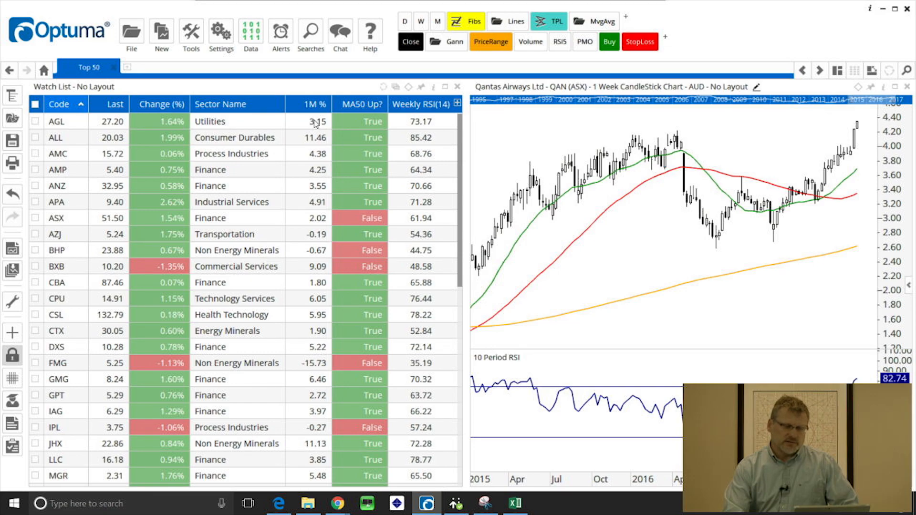
mouse_move(343, 129)
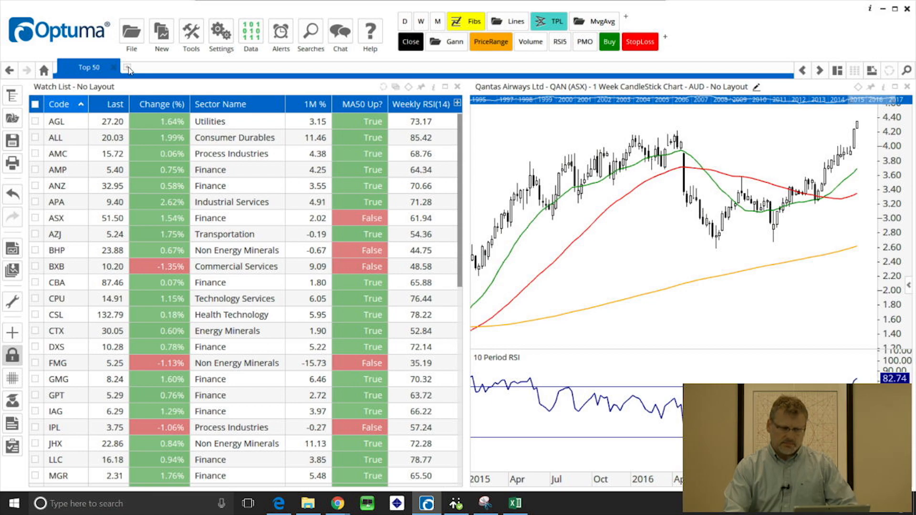
On a new page, load ASX Shares > S&P > Top 50 as a watch list
left_click(128, 68)
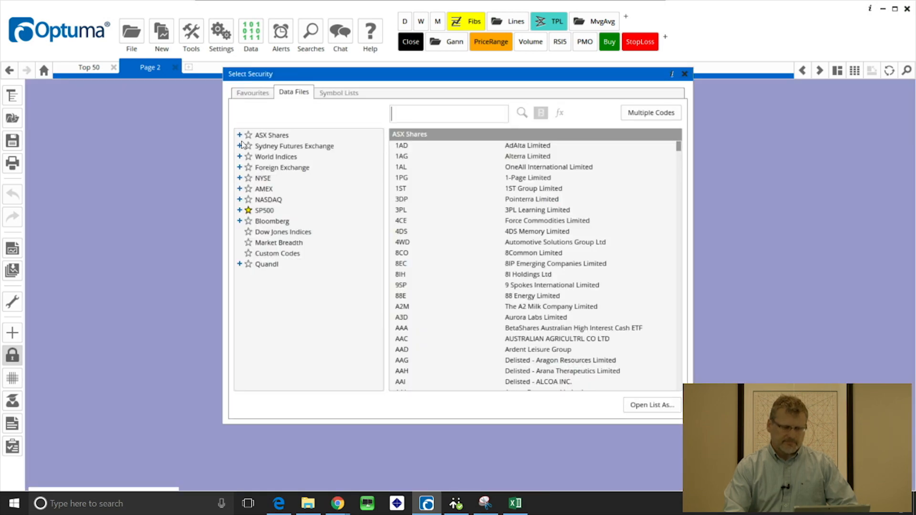
left_click(239, 135)
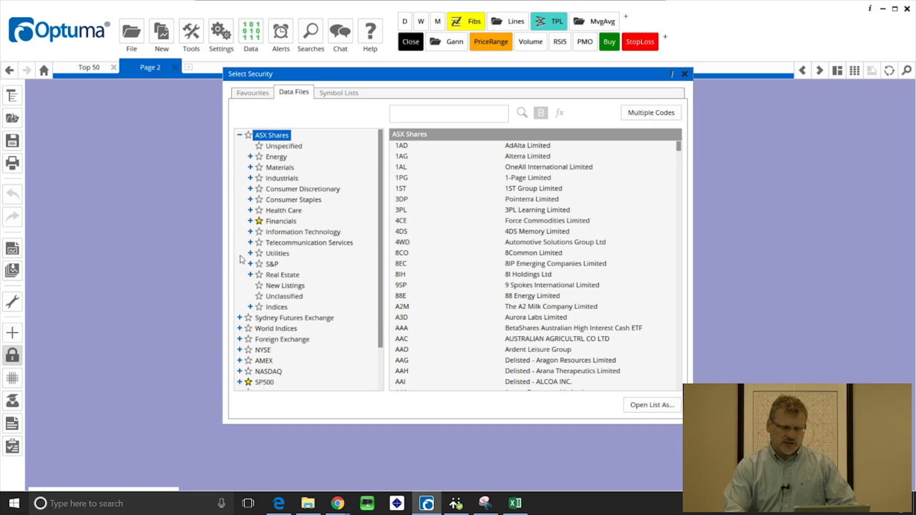
left_click(250, 263)
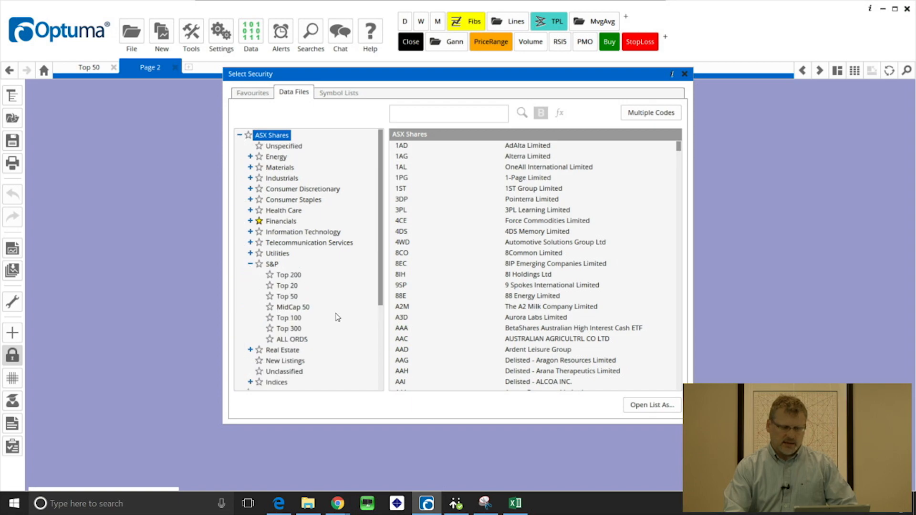
left_click(286, 296)
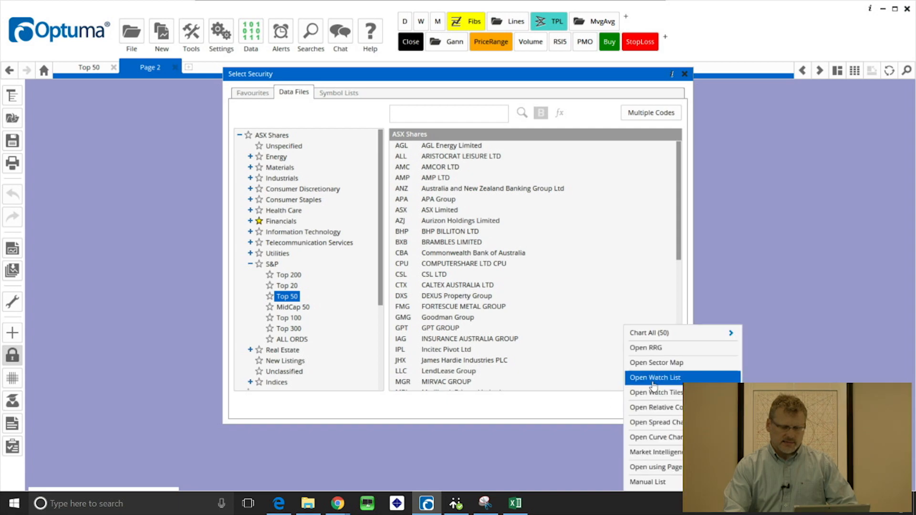
left_click(654, 378)
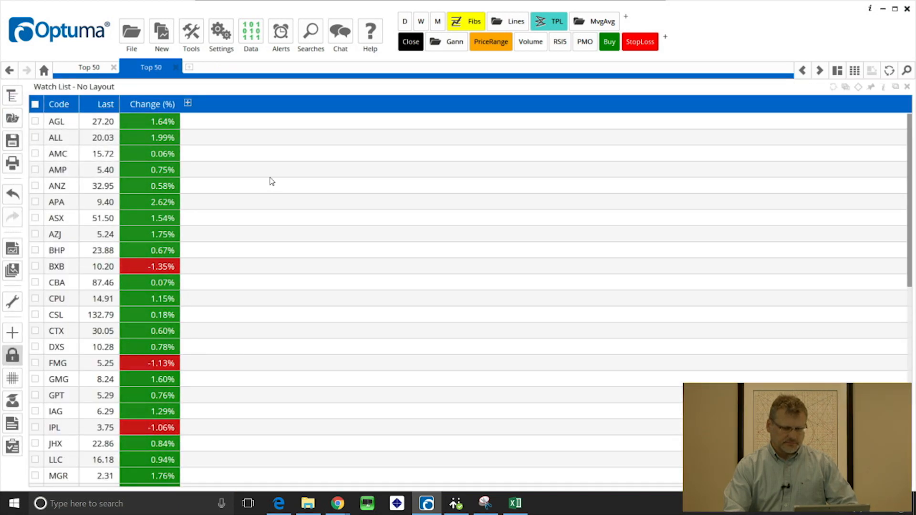
Start adding a column and filter the column list to sector fields with 'sect'
left_click(187, 103)
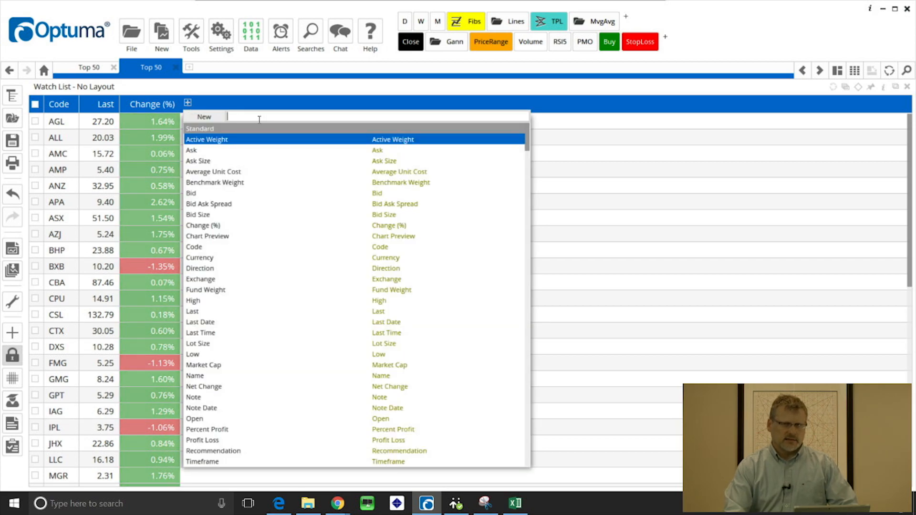
type("s")
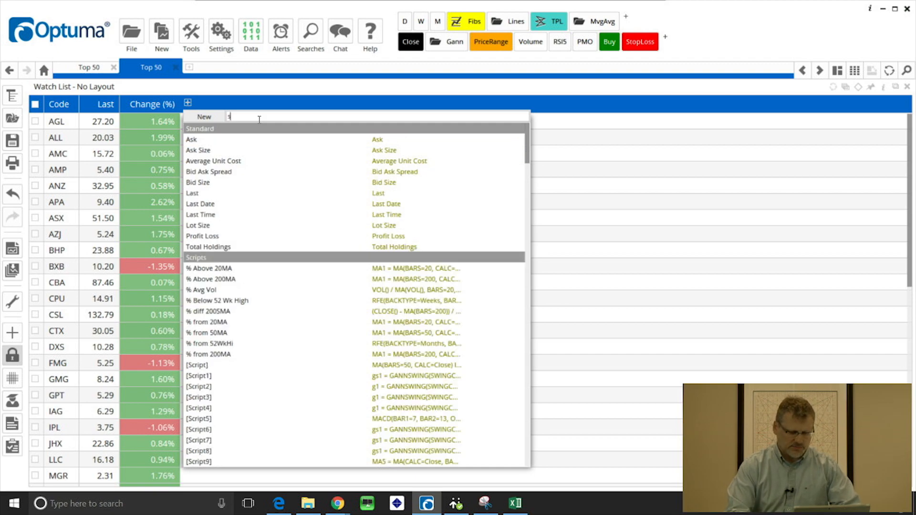
type("sect")
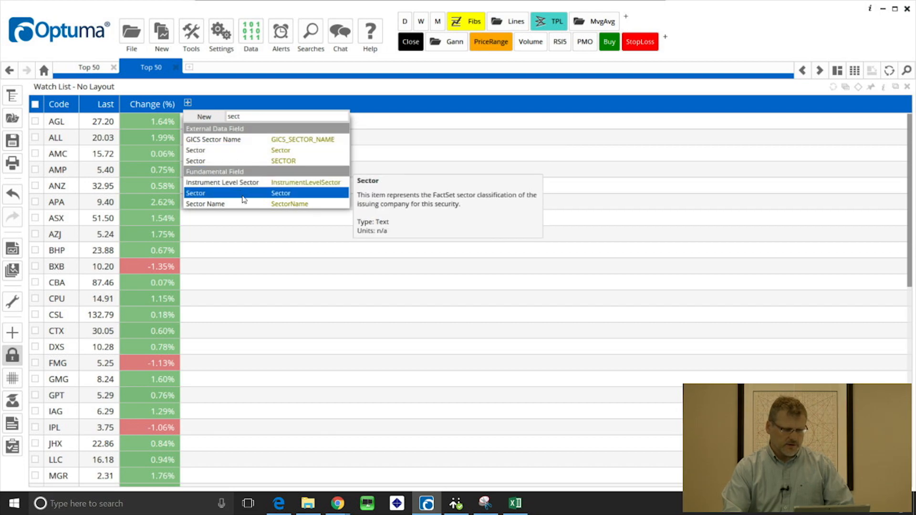
mouse_move(288, 204)
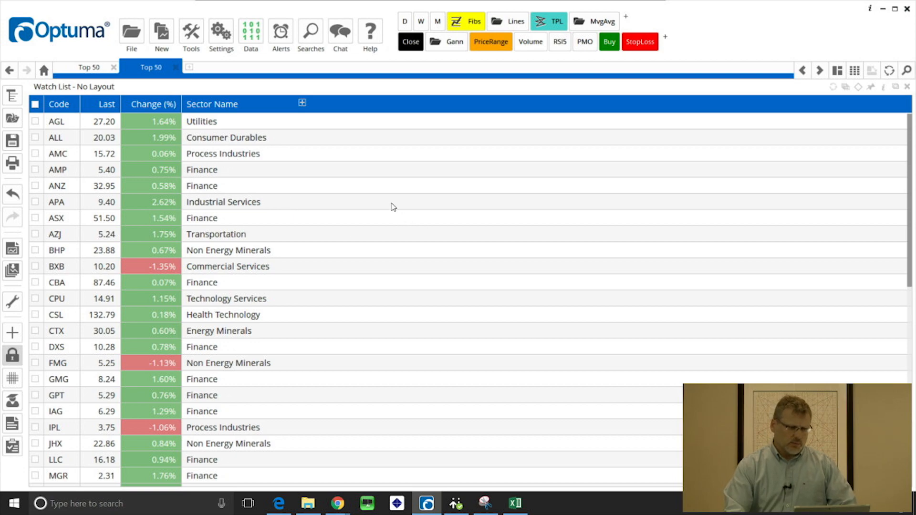
mouse_move(223, 113)
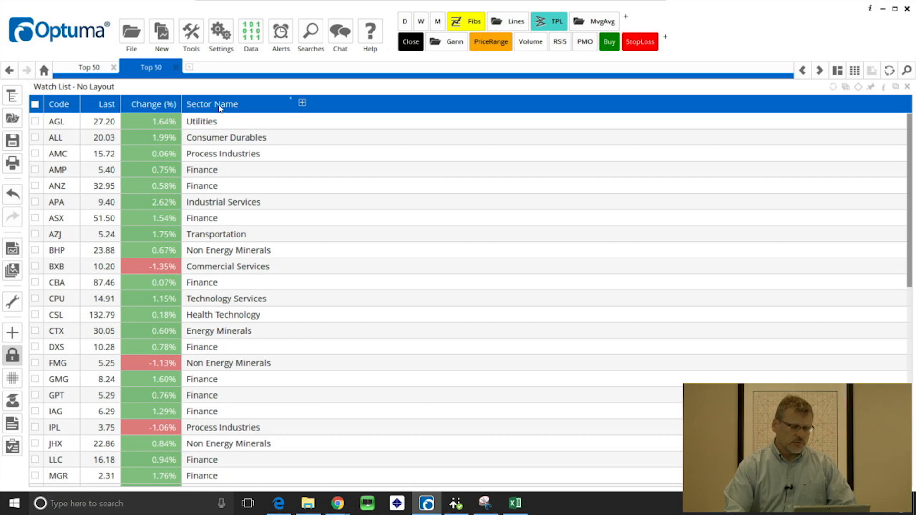
left_click(219, 104)
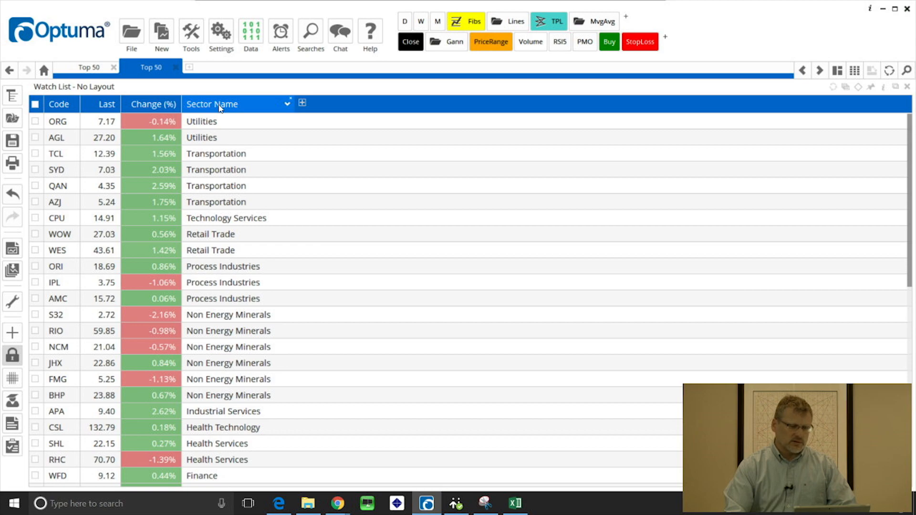
left_click(212, 104)
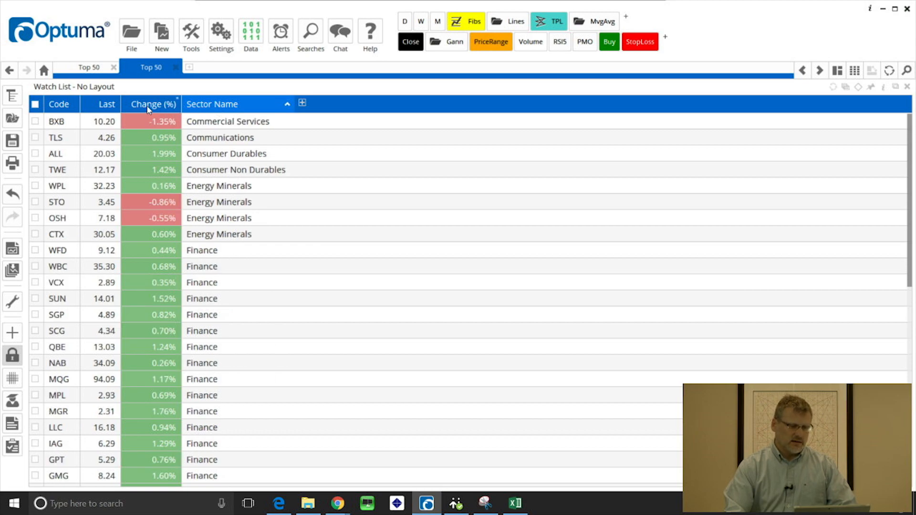
left_click(152, 104)
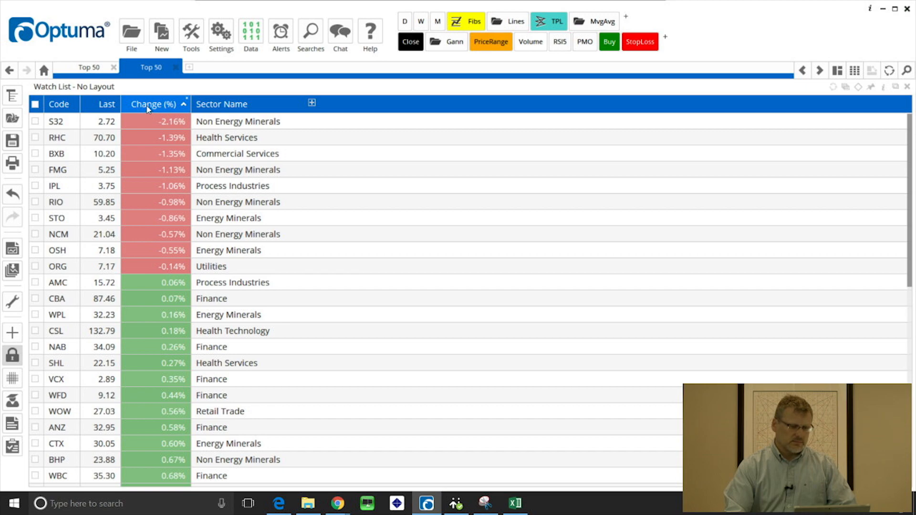
left_click(153, 104)
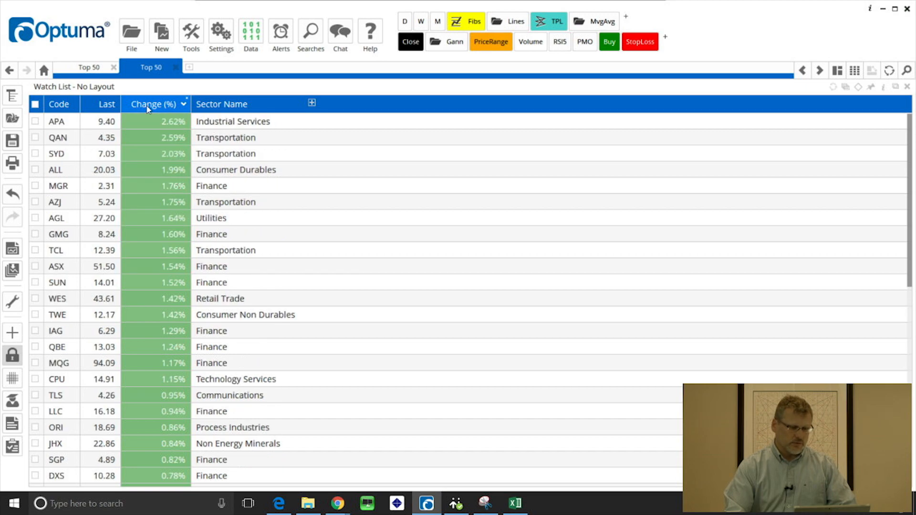
left_click(59, 105)
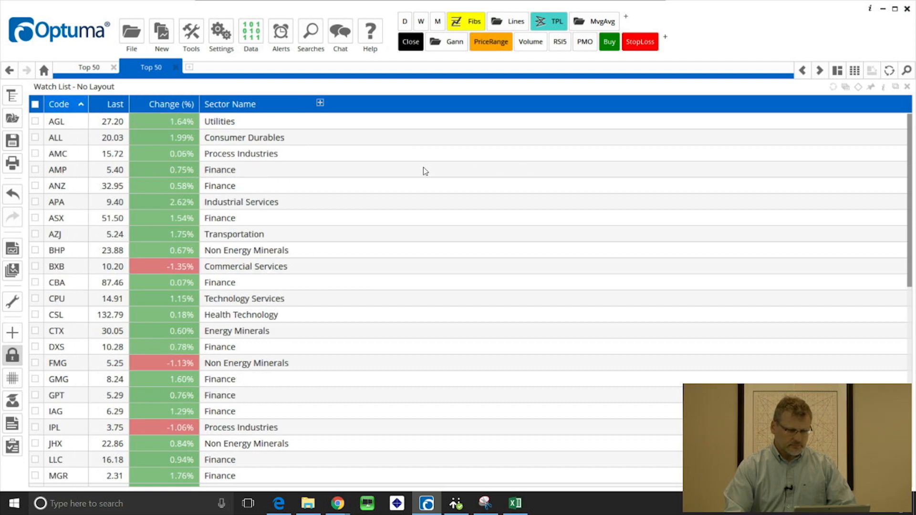
mouse_move(245, 107)
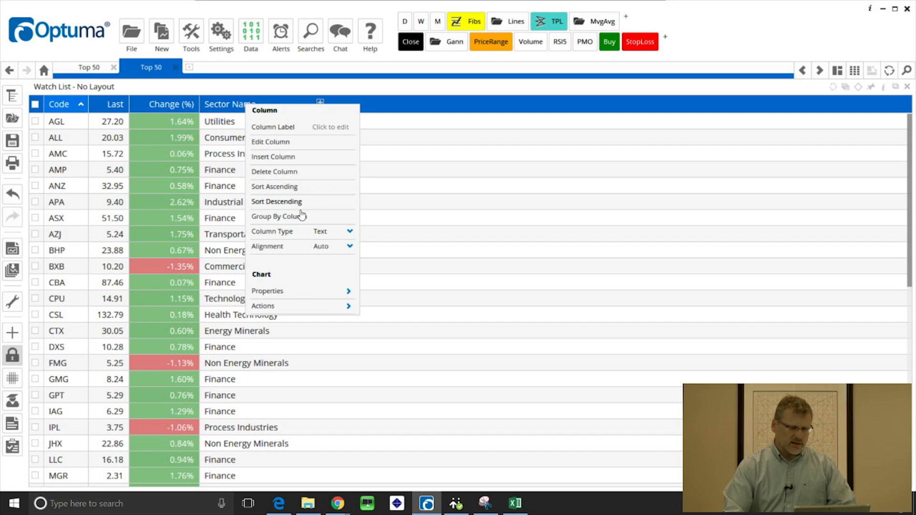
mouse_move(298, 219)
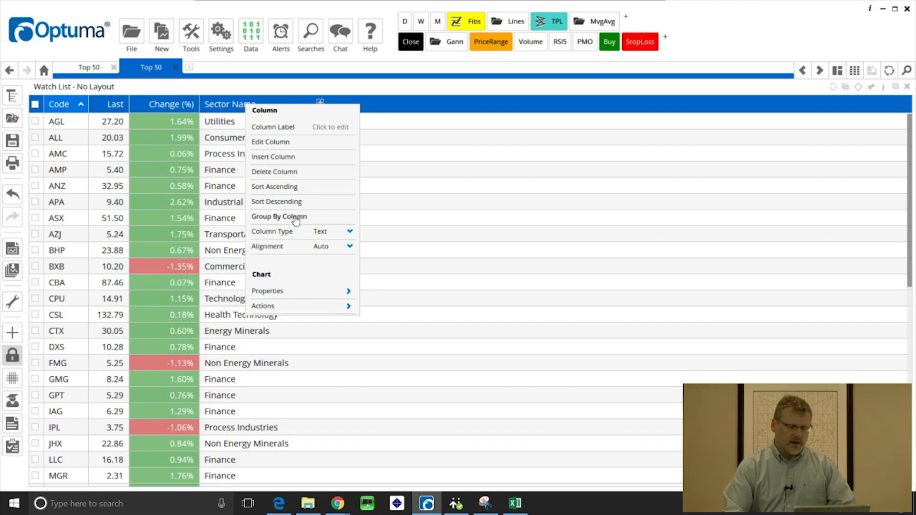
Group the rows by Sector Name and scroll through the sector headings
left_click(278, 216)
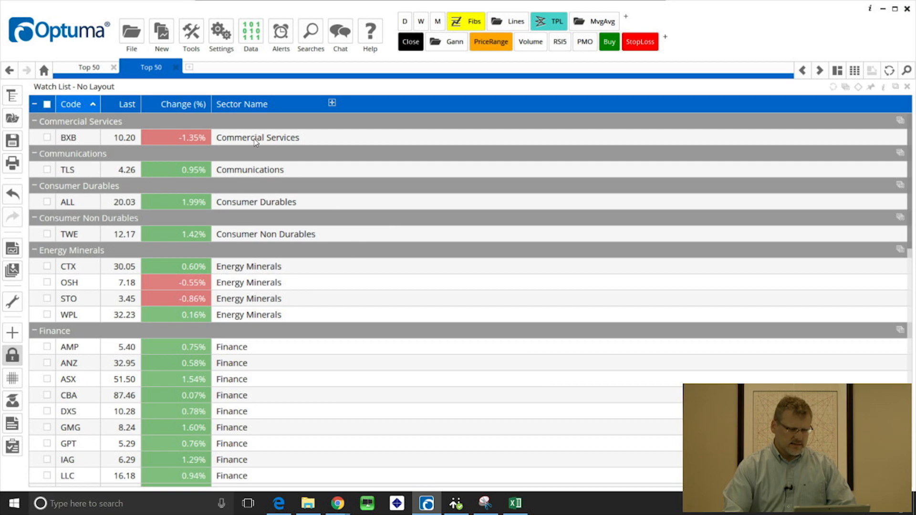
mouse_move(390, 197)
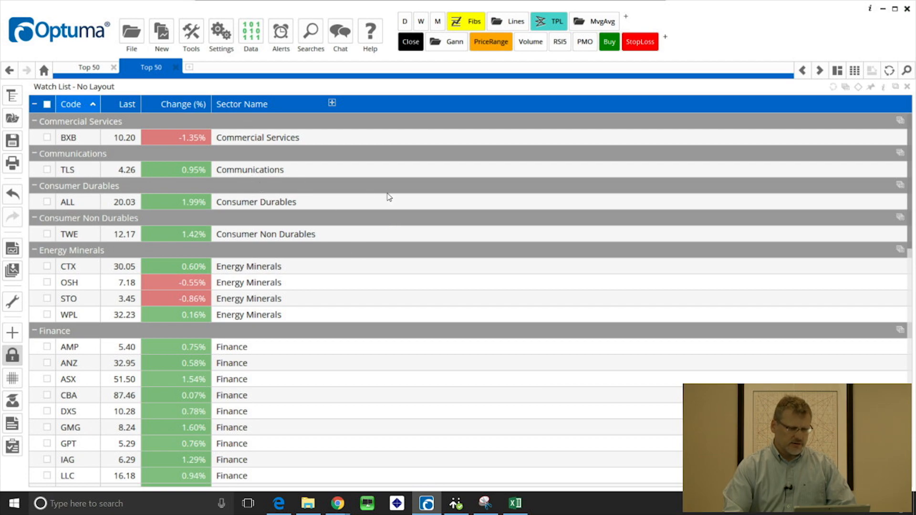
mouse_move(593, 209)
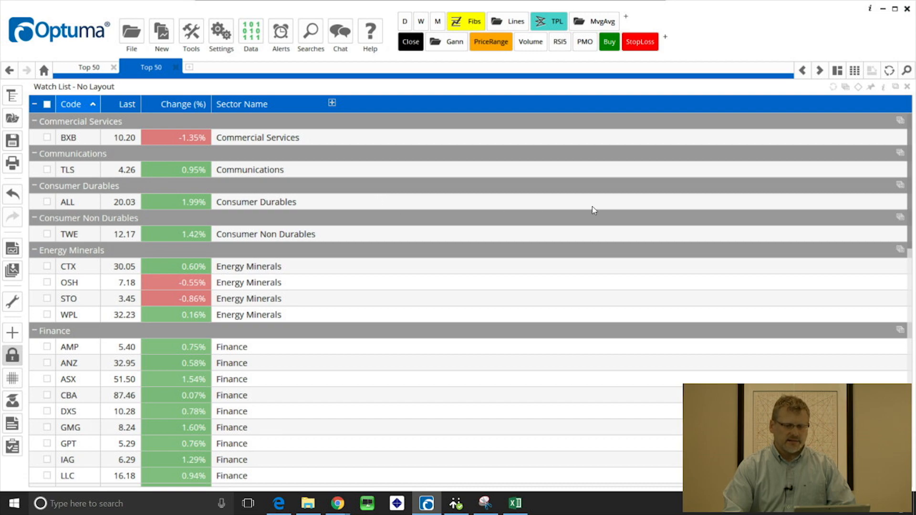
scroll("down", 3)
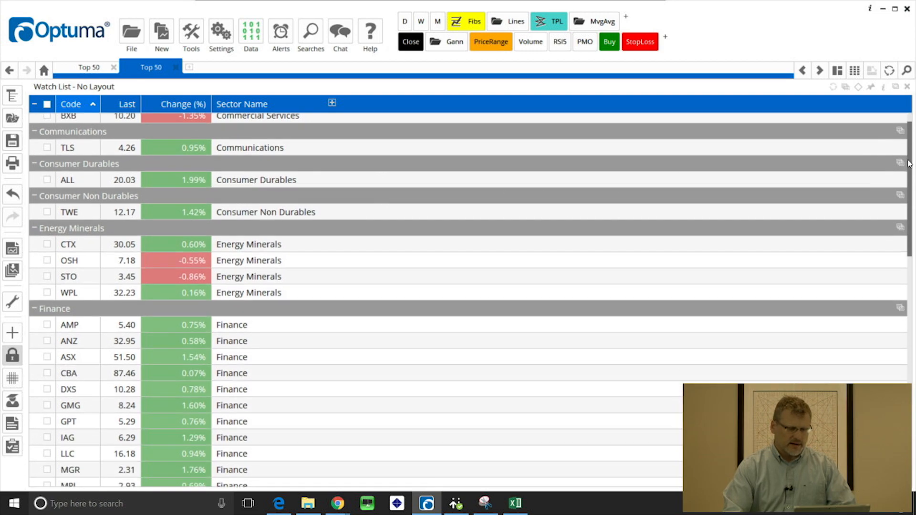
scroll("down", 3)
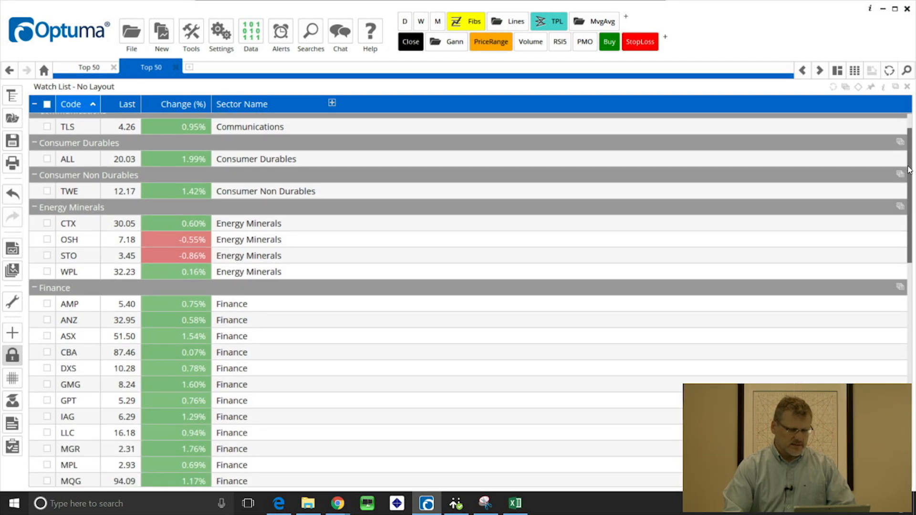
scroll("down", 3)
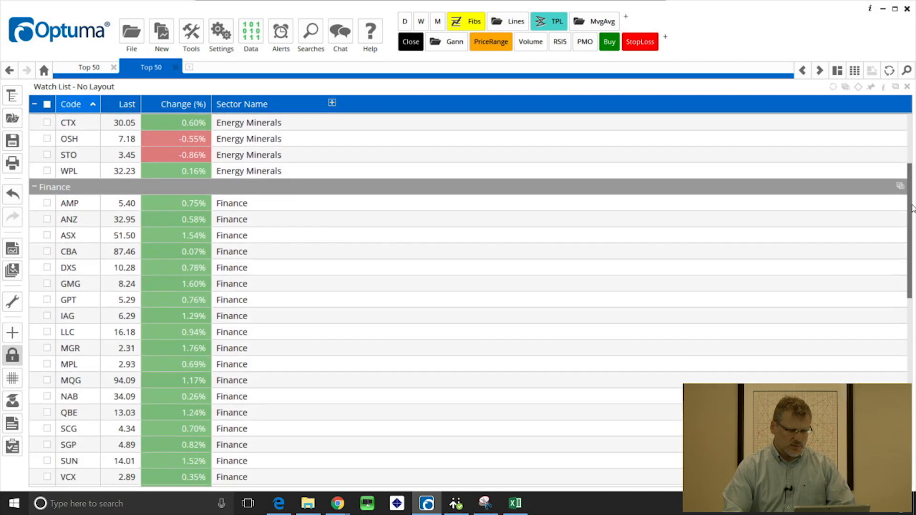
scroll("down", 3)
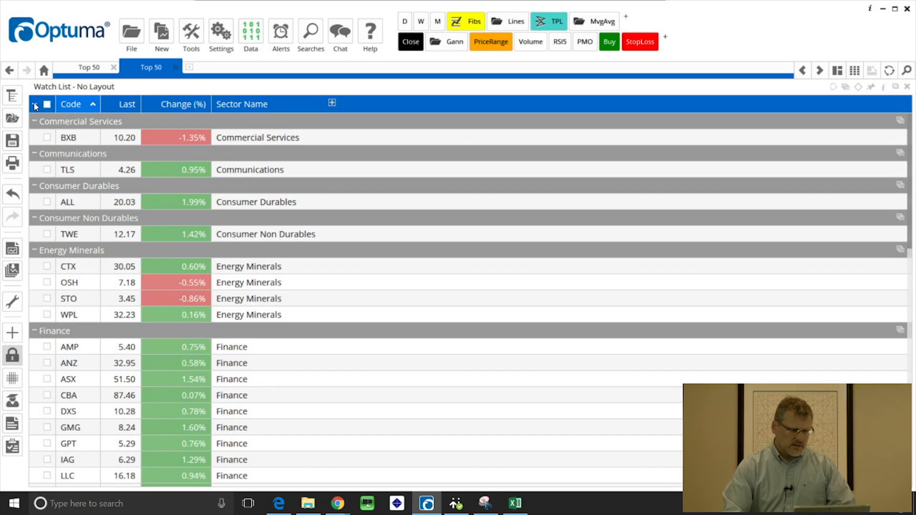
Collapse all sector groups, leaving only Energy Minerals expanded with its four stocks
left_click(34, 105)
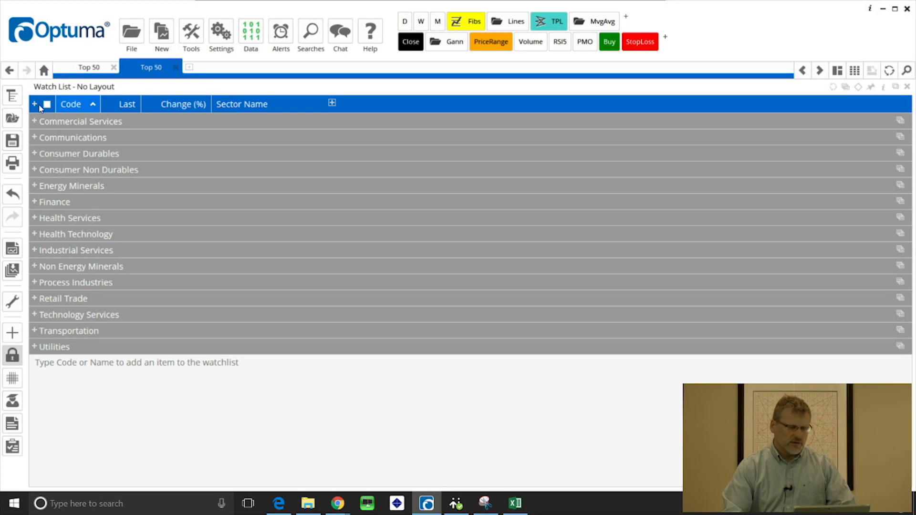
mouse_move(30, 202)
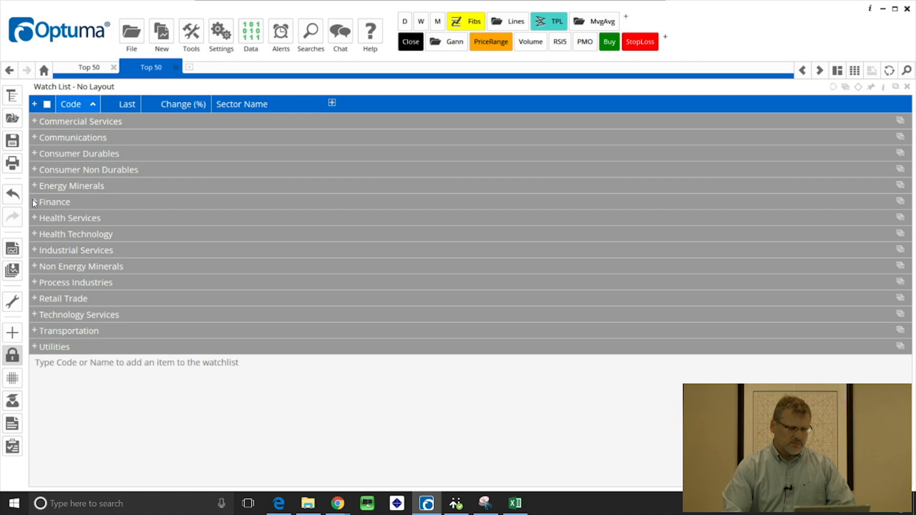
left_click(33, 202)
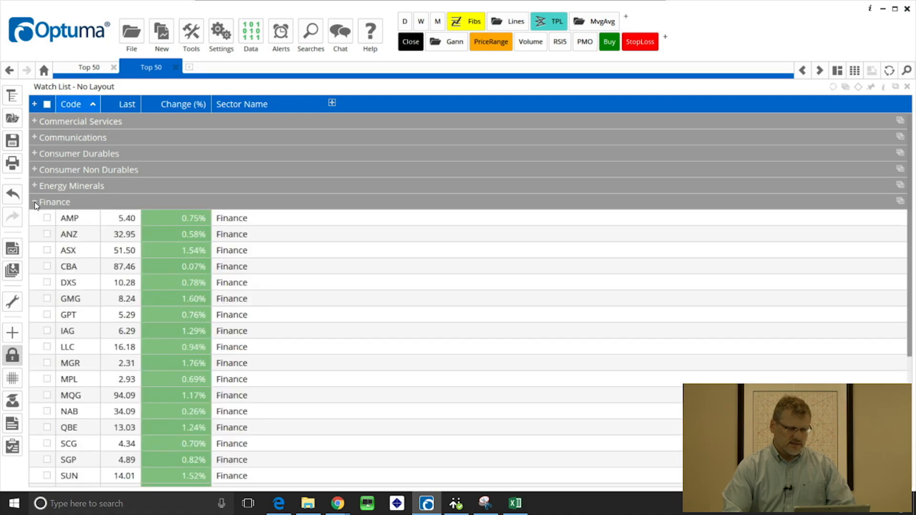
left_click(35, 202)
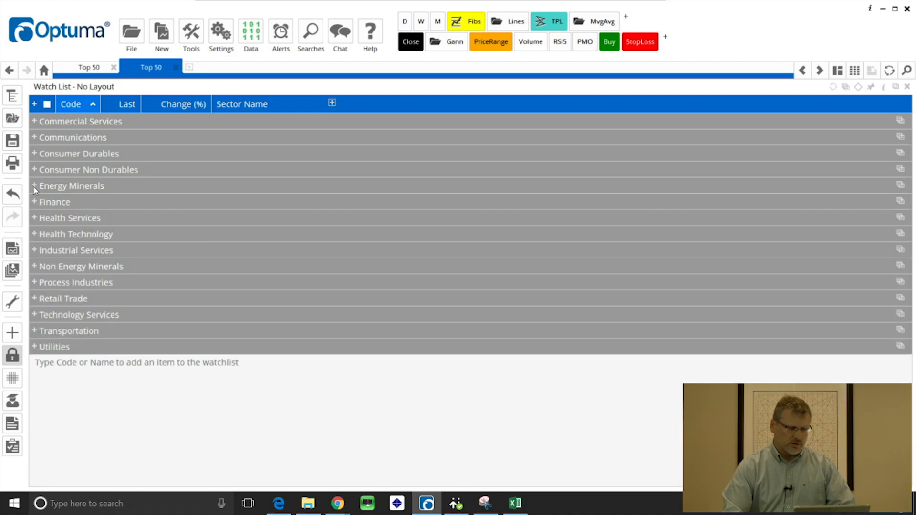
left_click(33, 186)
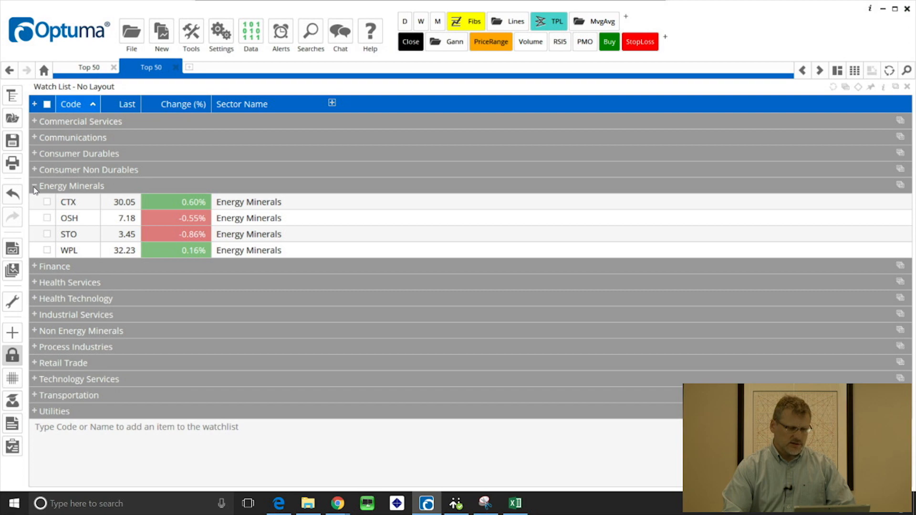
mouse_move(152, 173)
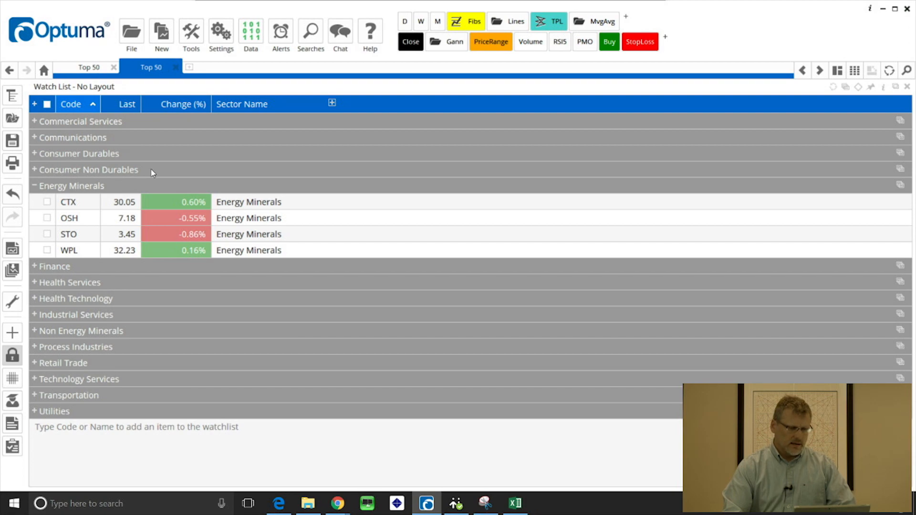
mouse_move(174, 131)
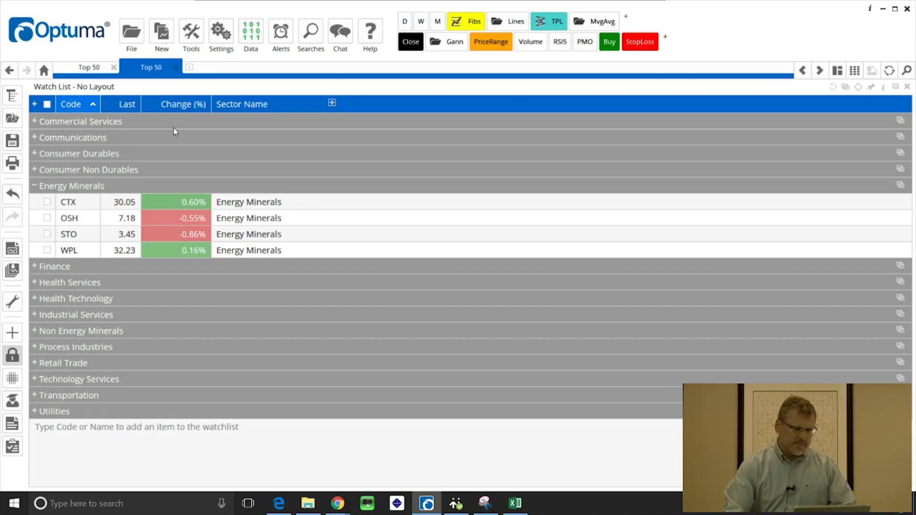
mouse_move(178, 127)
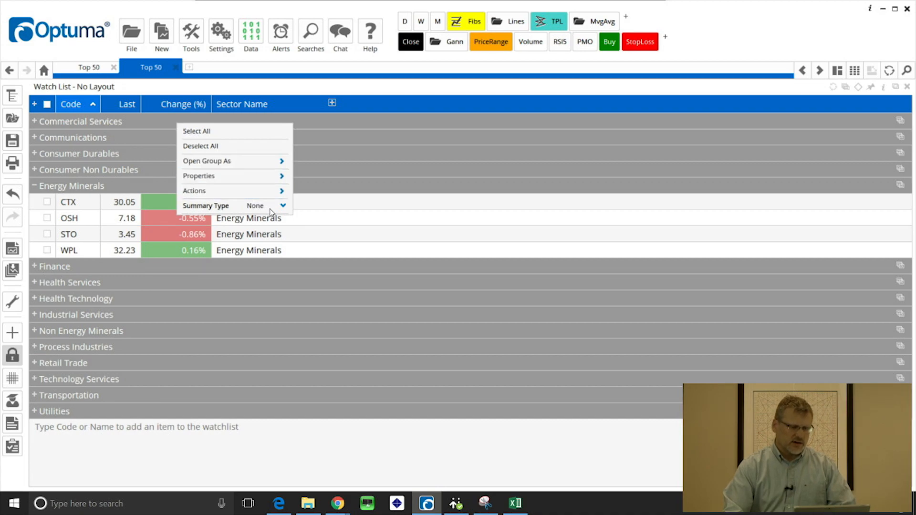
mouse_move(284, 211)
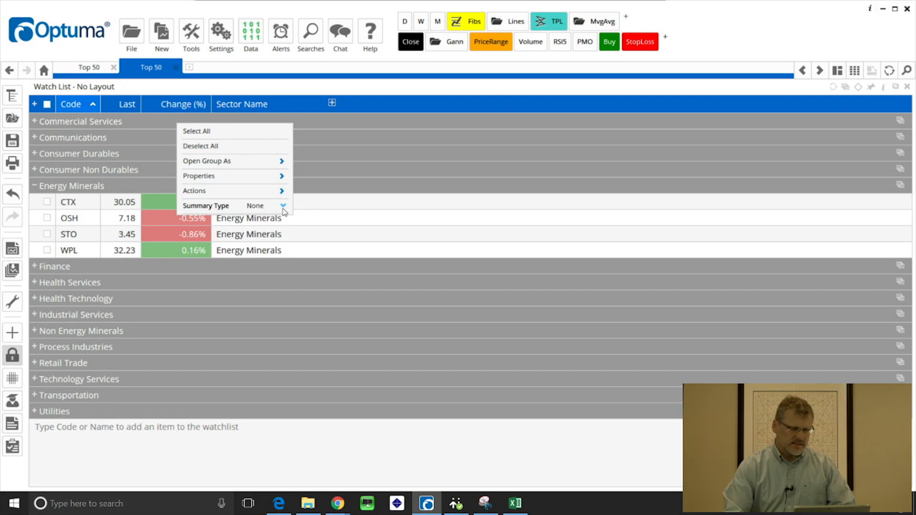
Set the group Summary Type to Average so each sector heading shows average Change (%)
left_click(282, 206)
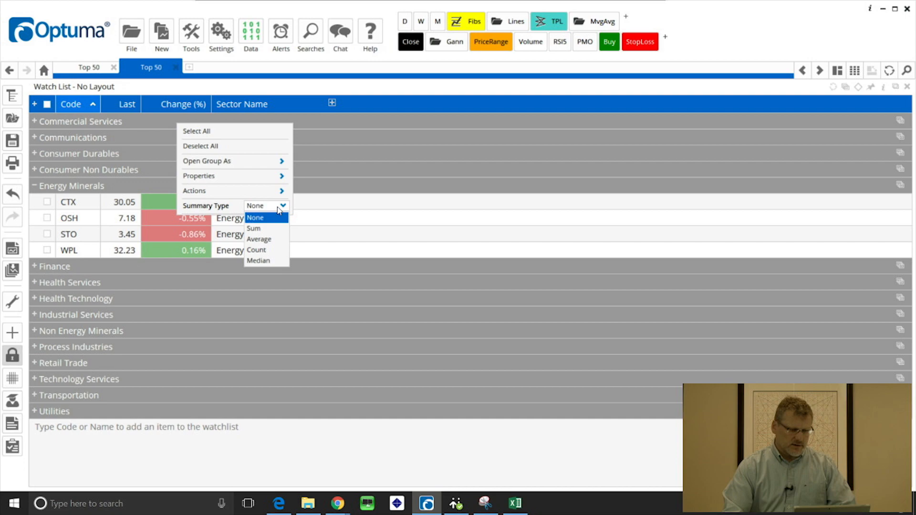
left_click(259, 238)
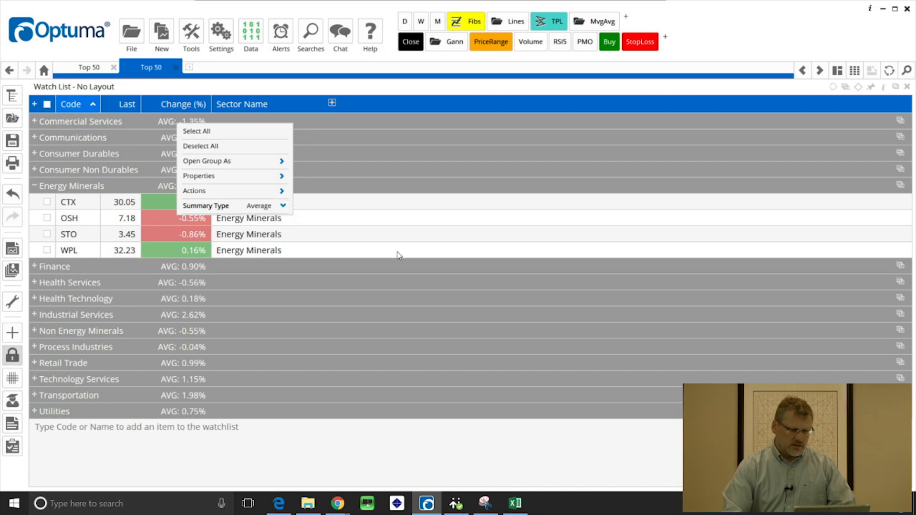
left_click(399, 255)
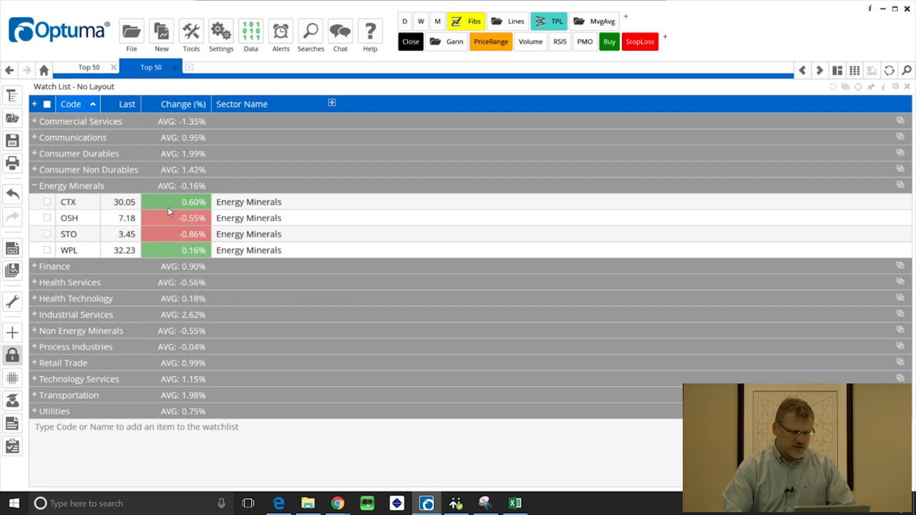
mouse_move(202, 196)
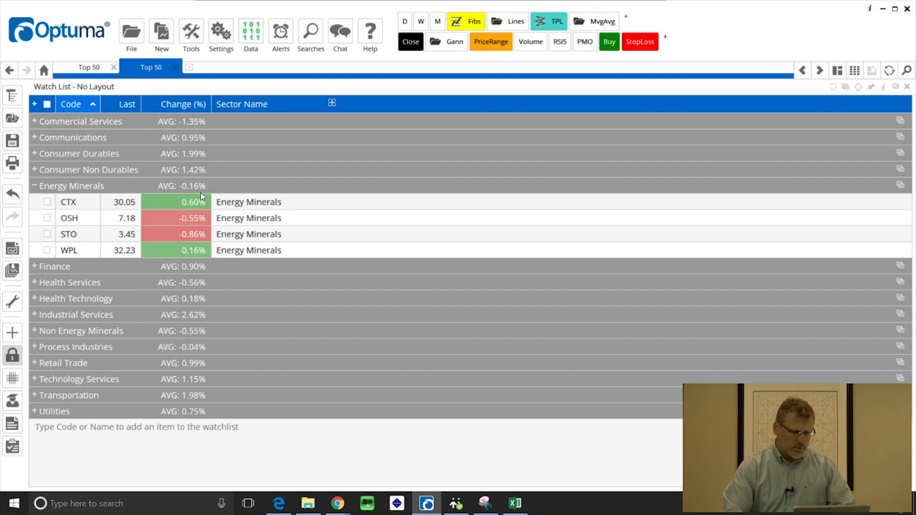
mouse_move(203, 203)
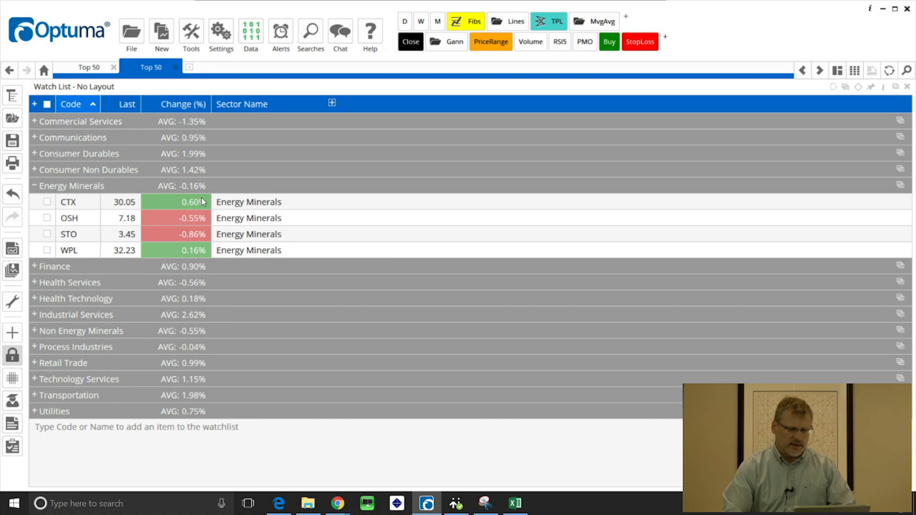
mouse_move(287, 187)
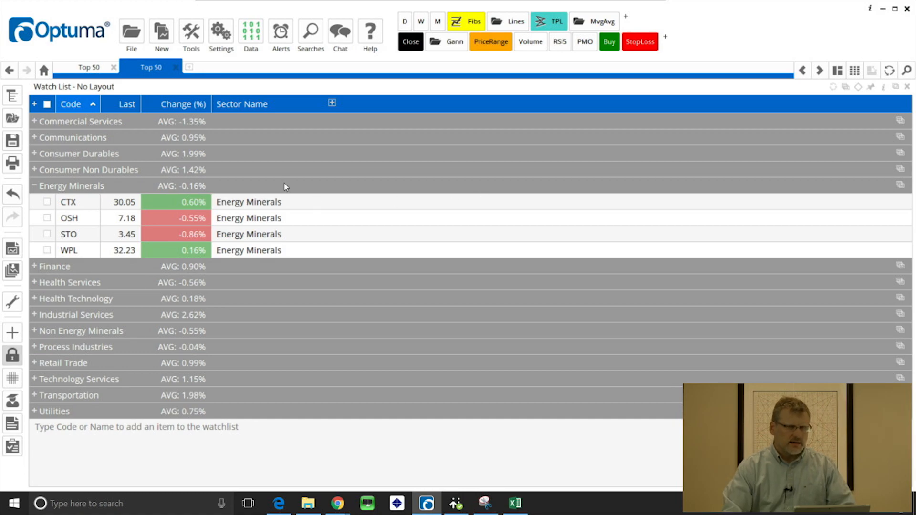
left_click(332, 104)
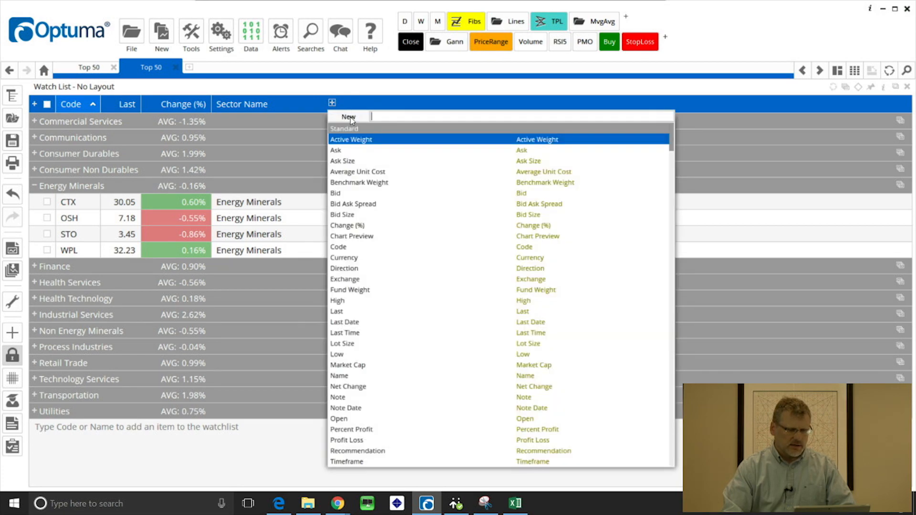
Create a new Script Column and insert the RSI function into it
left_click(348, 115)
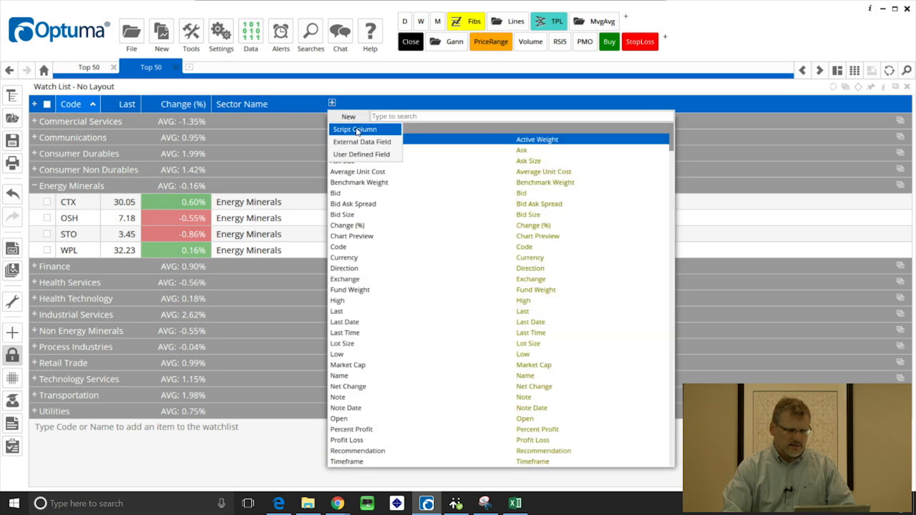
left_click(355, 130)
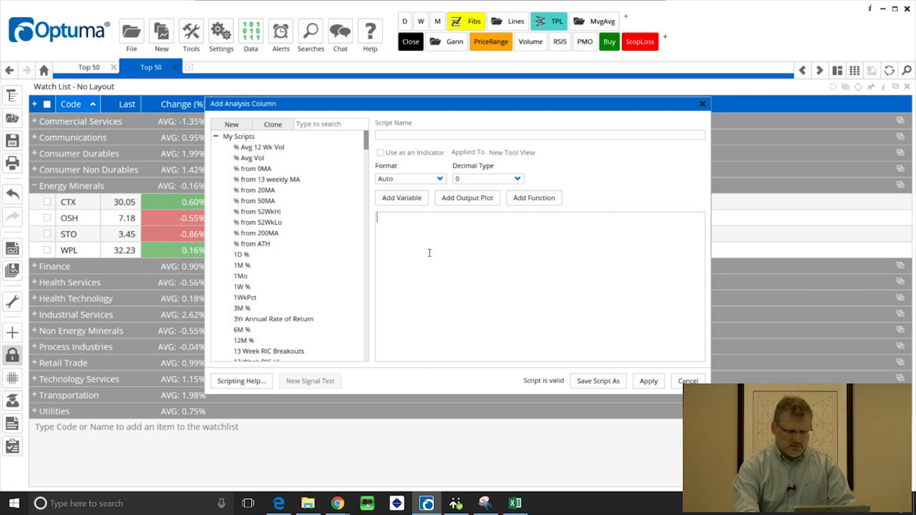
type("rsi")
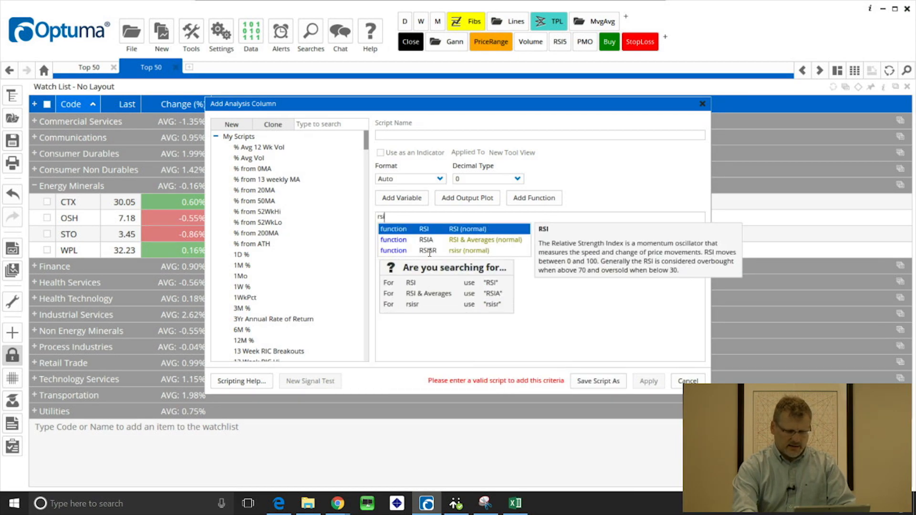
left_click(426, 240)
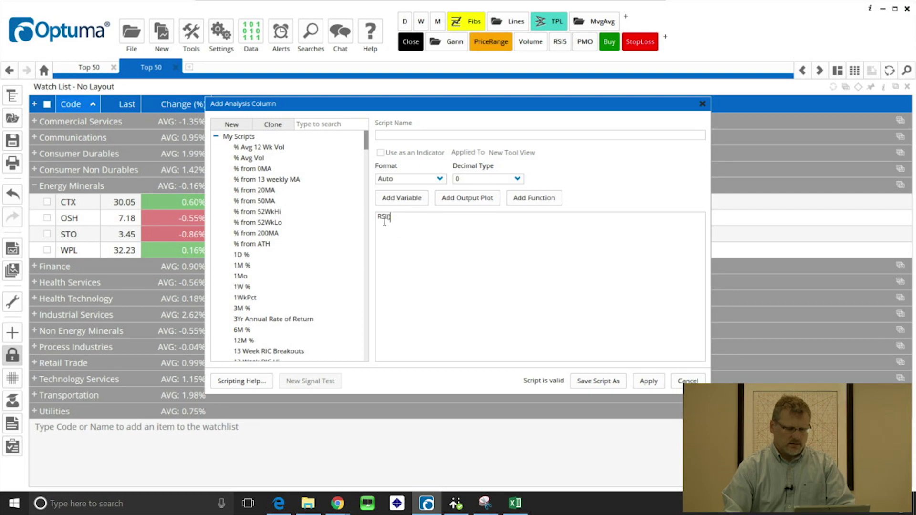
Set the RSI to 14 bars on a Week timeframe and apply it as a column
left_click(384, 218)
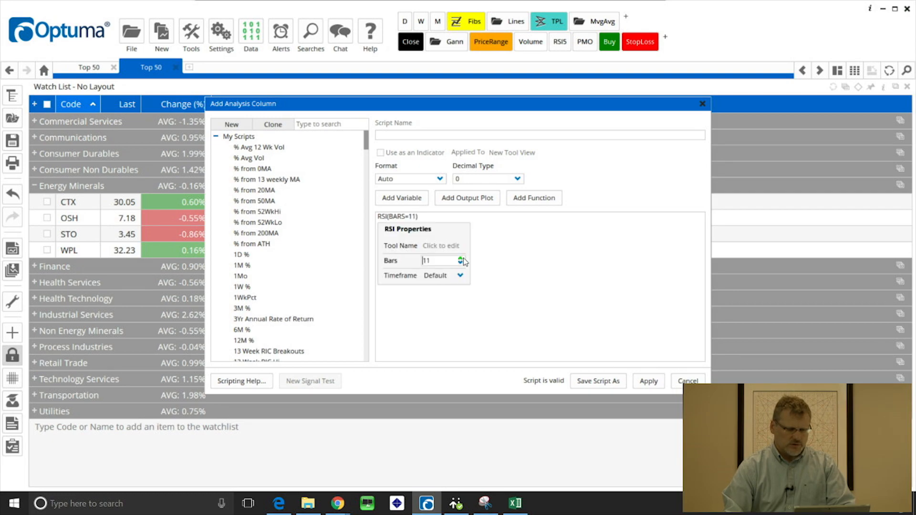
left_click(457, 257)
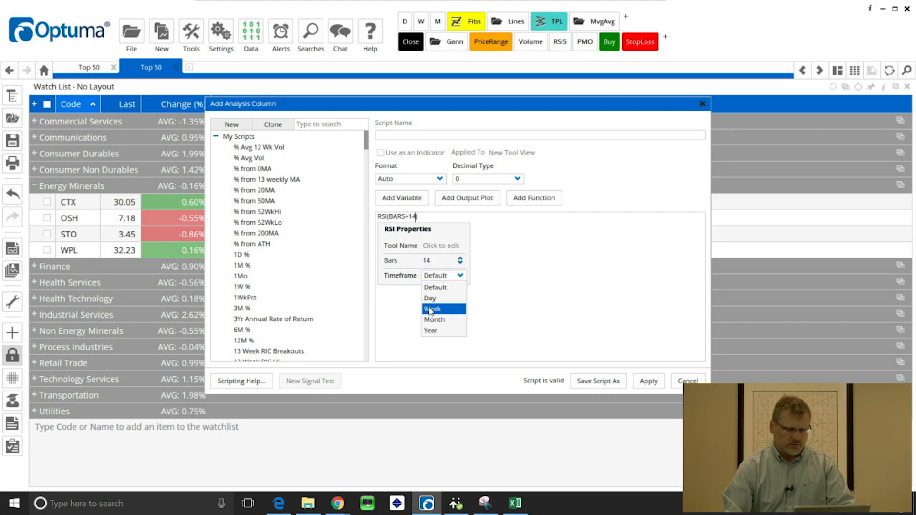
left_click(431, 309)
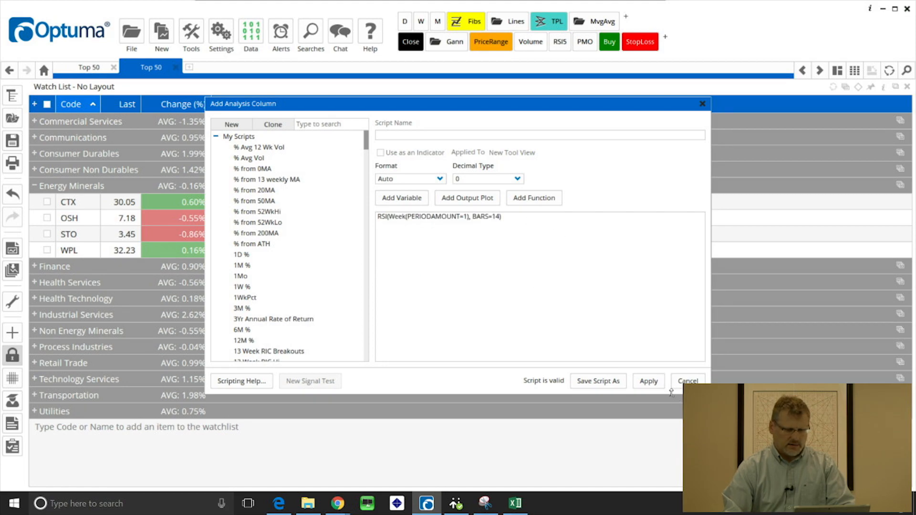
left_click(649, 382)
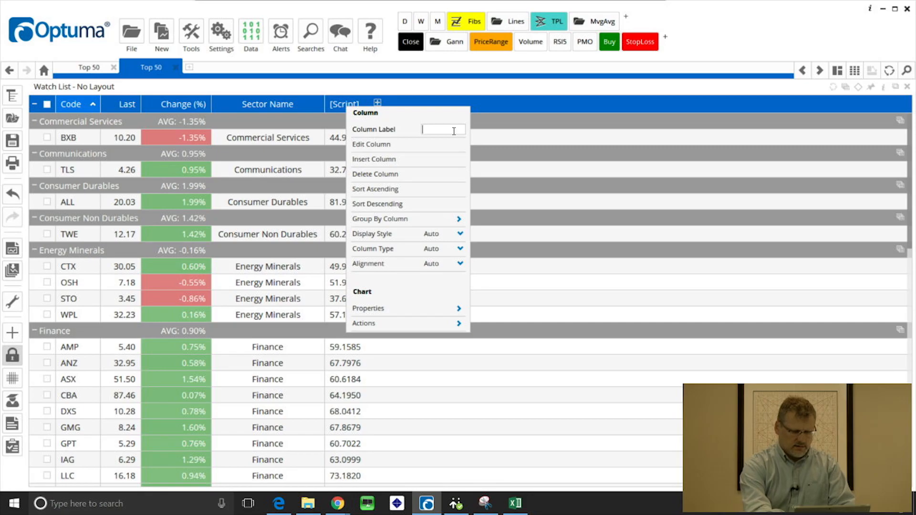
Label the column RSI Weekly, make it a Number type with 0.00 display format
type("RSI Weekly")
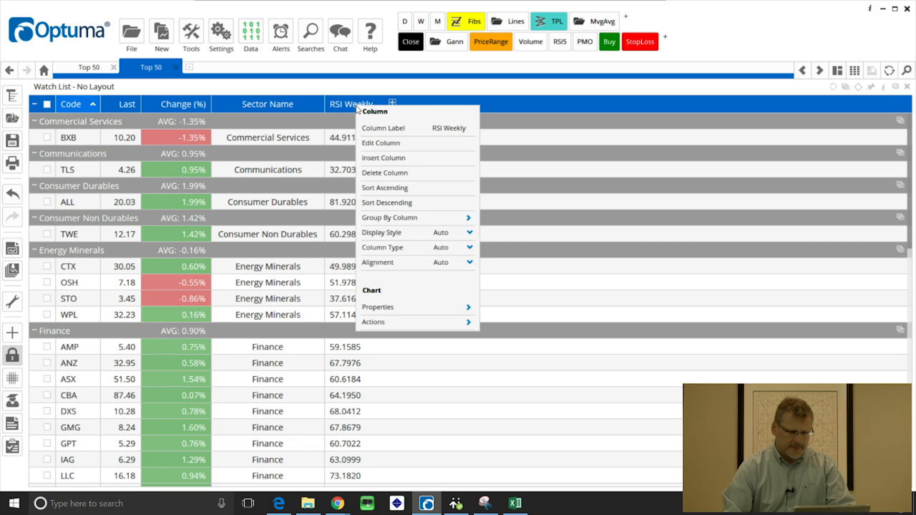
mouse_move(459, 250)
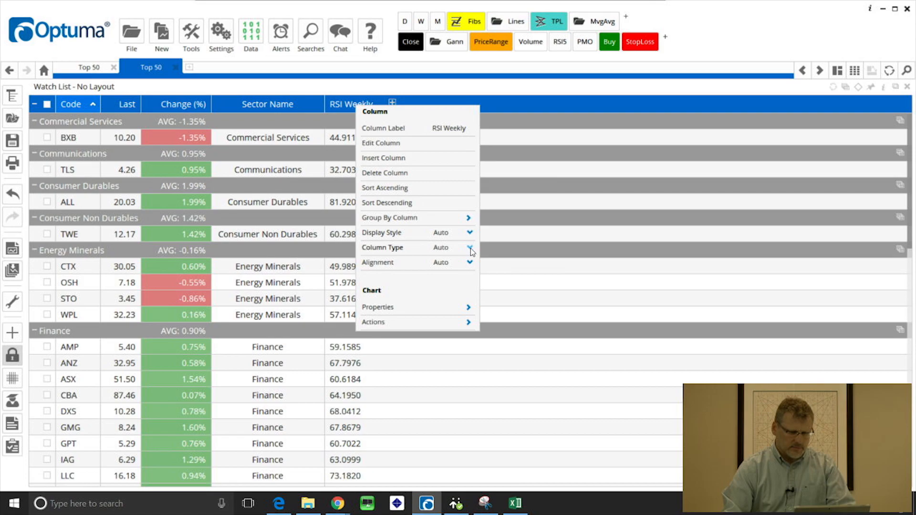
left_click(468, 249)
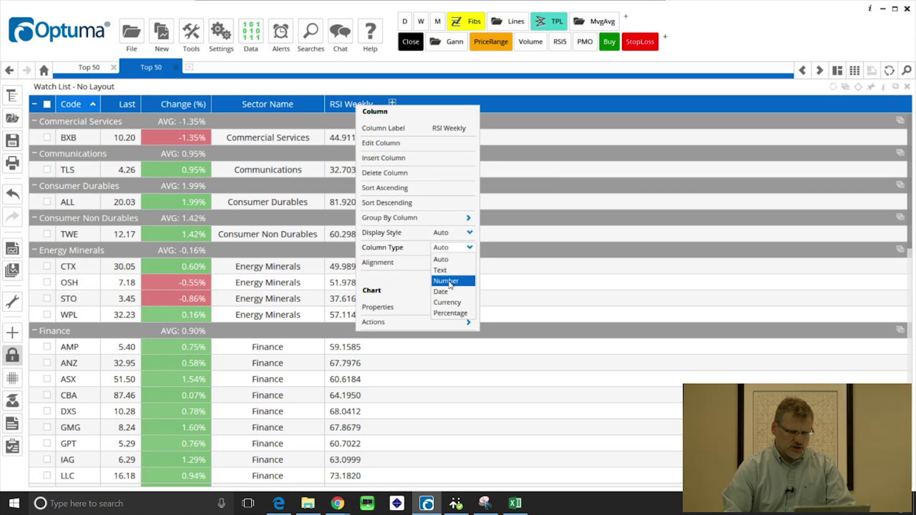
left_click(447, 280)
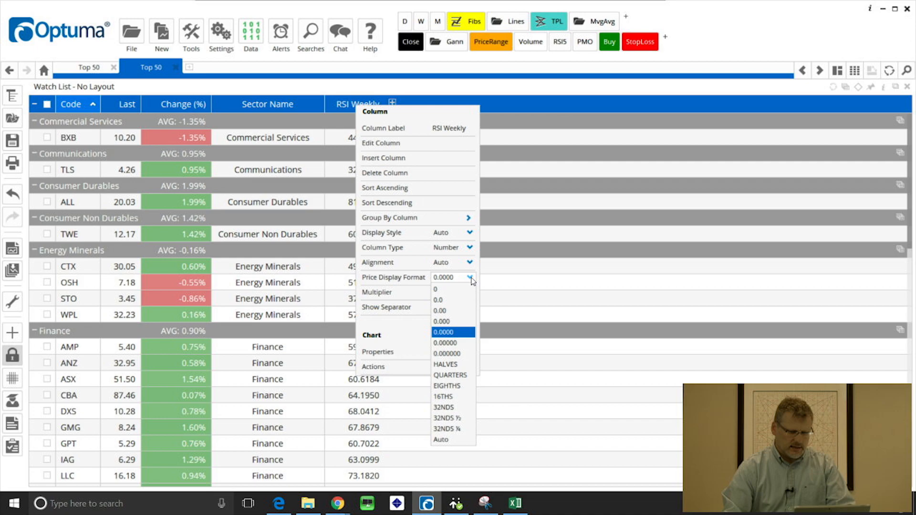
left_click(440, 310)
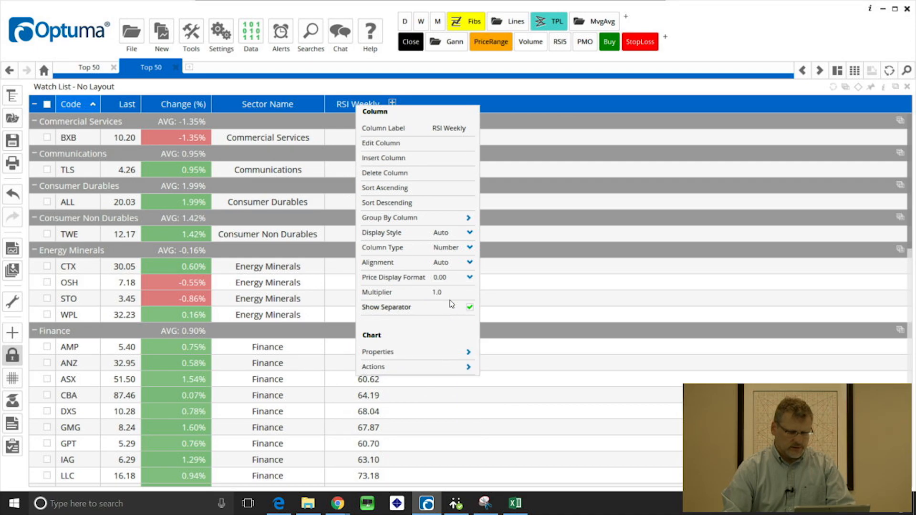
left_click(468, 263)
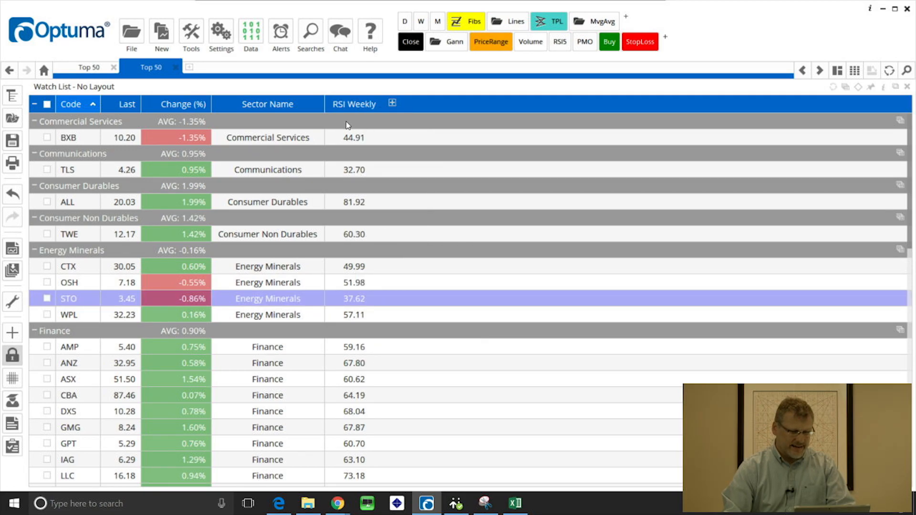
Set the group Summary Type to Average so headings show each sector's average RSI Weekly
right_click(347, 125)
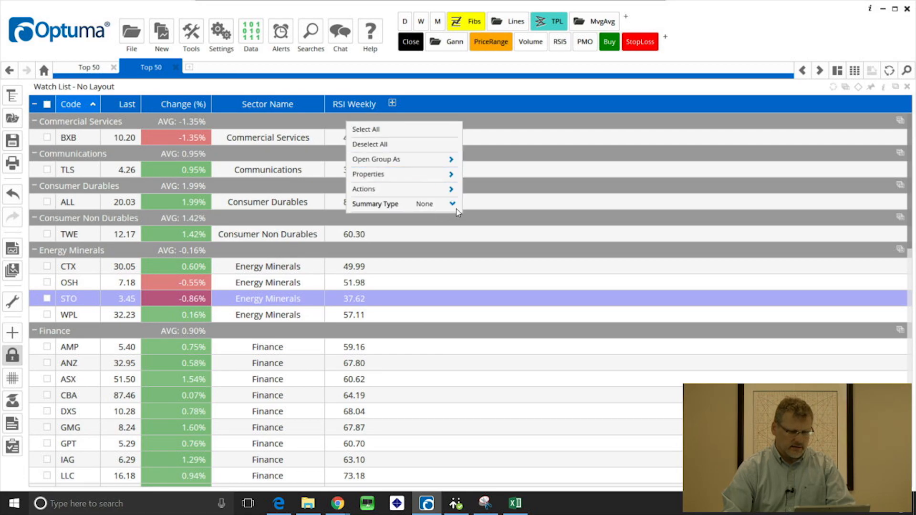
left_click(436, 203)
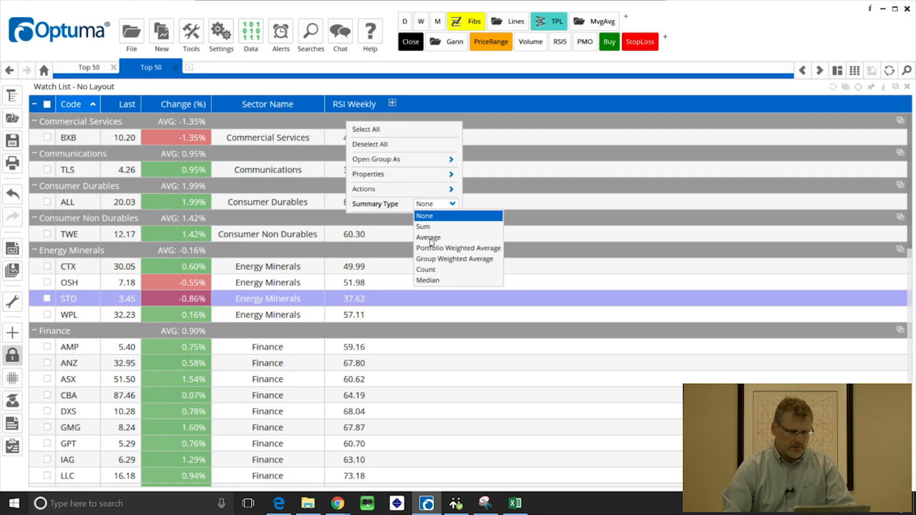
left_click(427, 237)
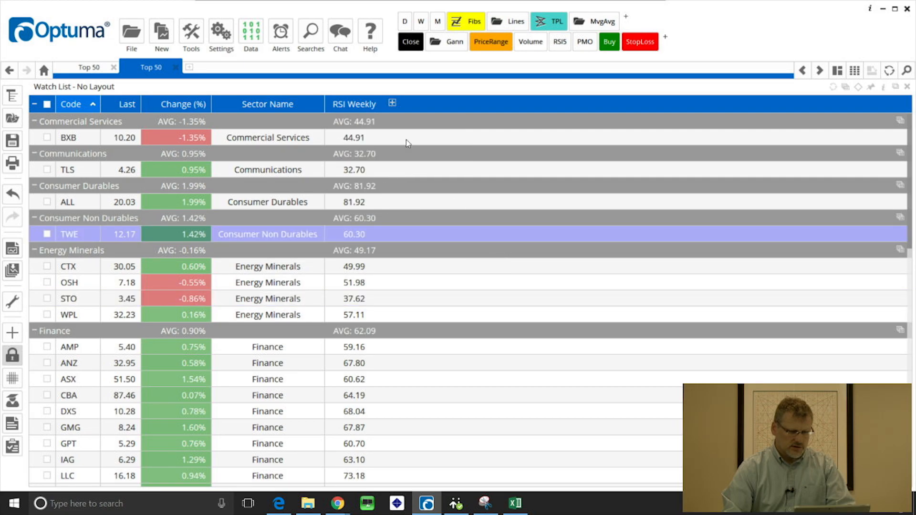
mouse_move(162, 351)
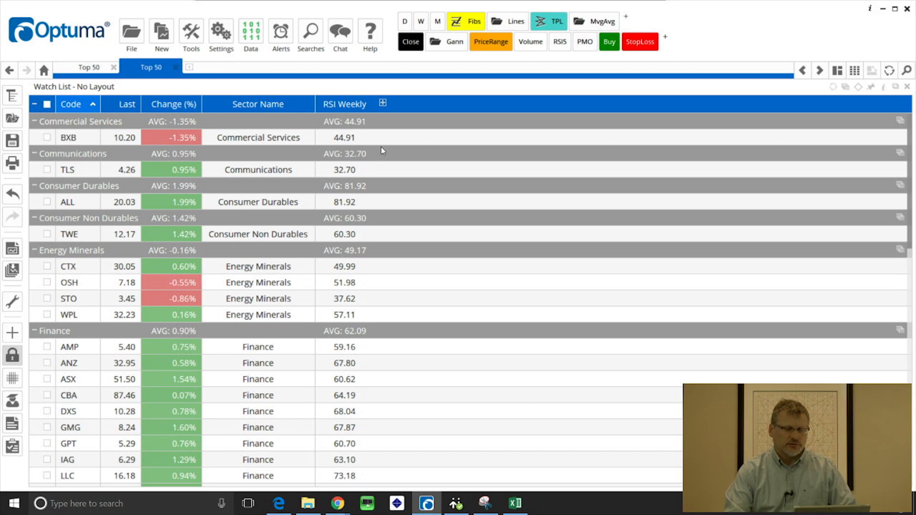
mouse_move(350, 107)
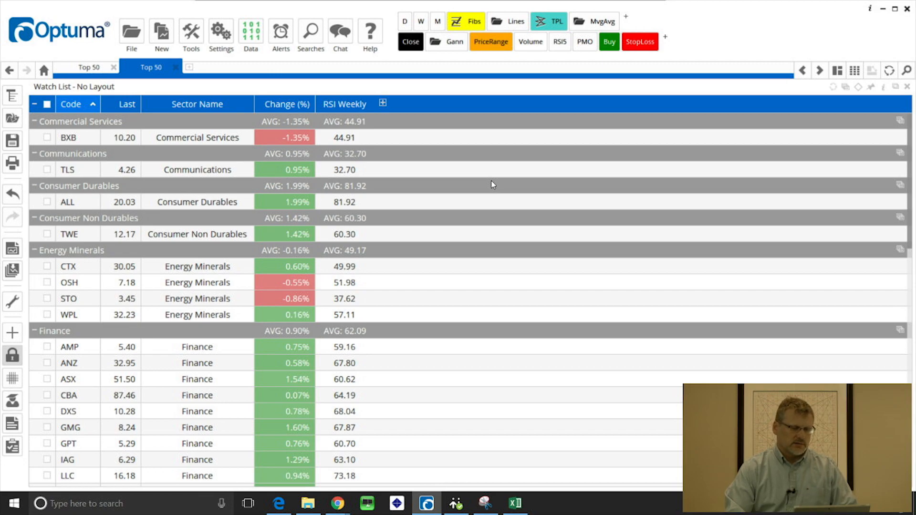
mouse_move(399, 157)
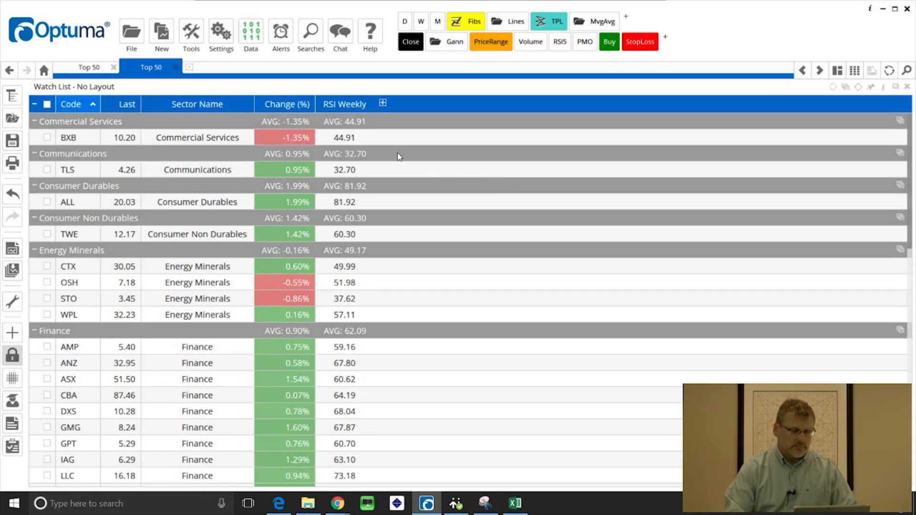
mouse_move(365, 105)
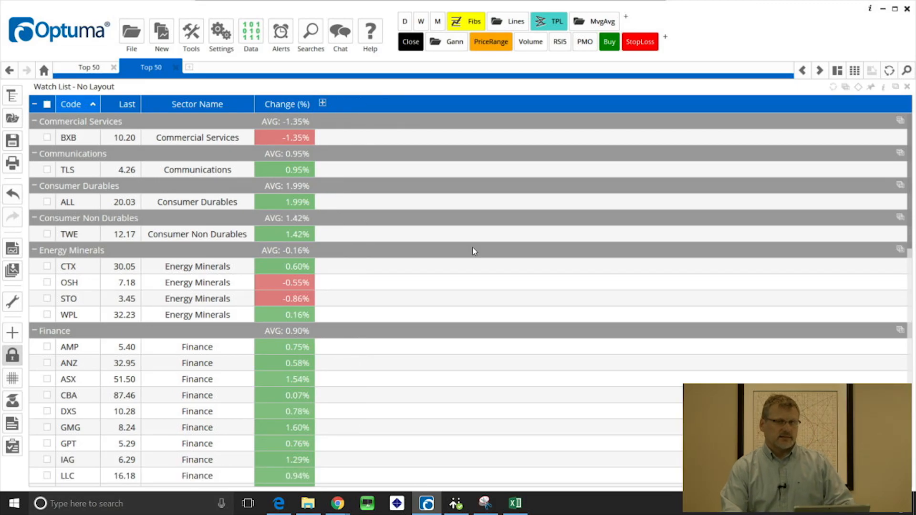
mouse_move(393, 88)
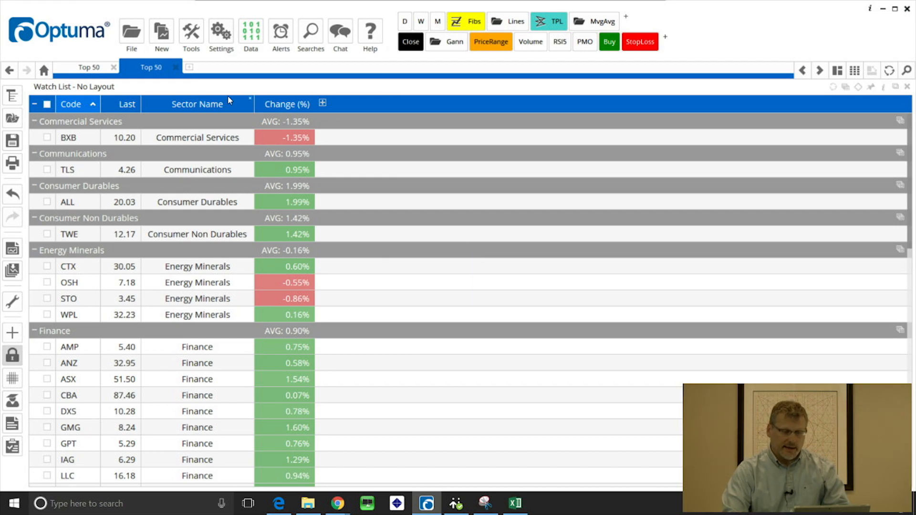
mouse_move(193, 106)
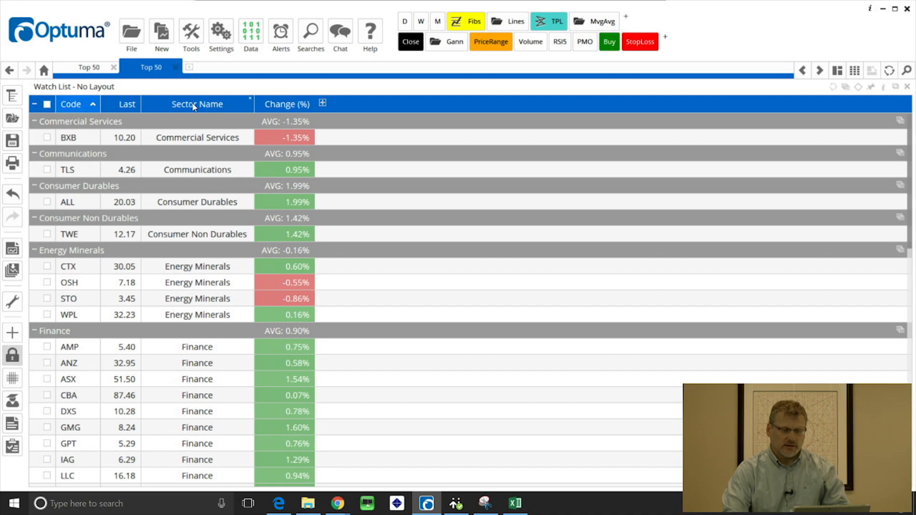
Clear the Sector Name grouping and group the list by Change (%) deciles
right_click(195, 104)
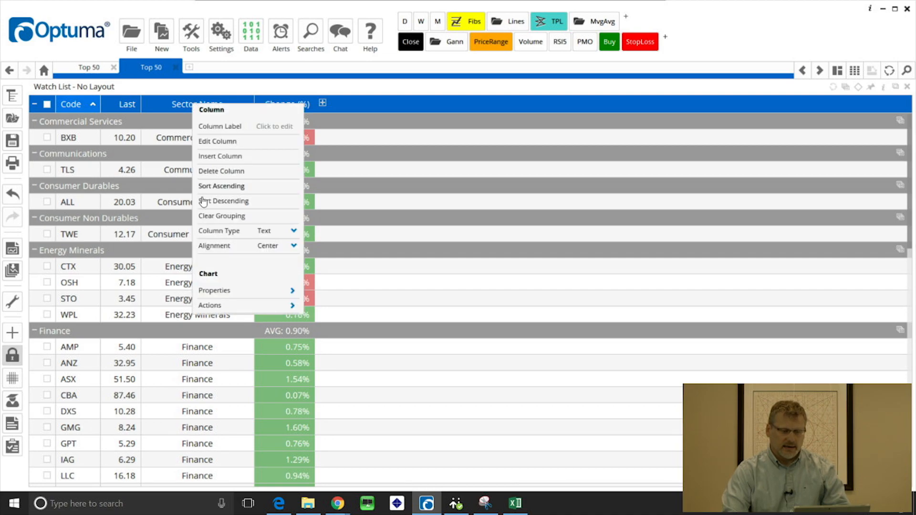
left_click(221, 215)
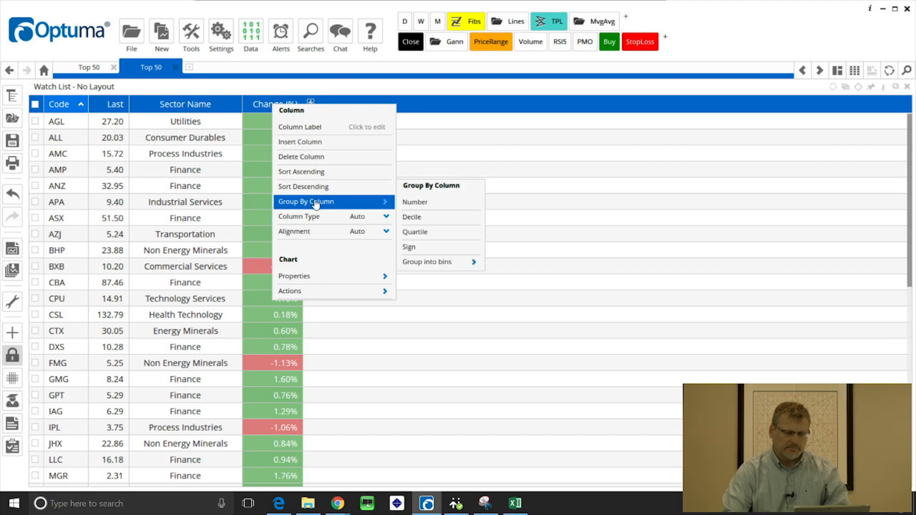
mouse_move(437, 205)
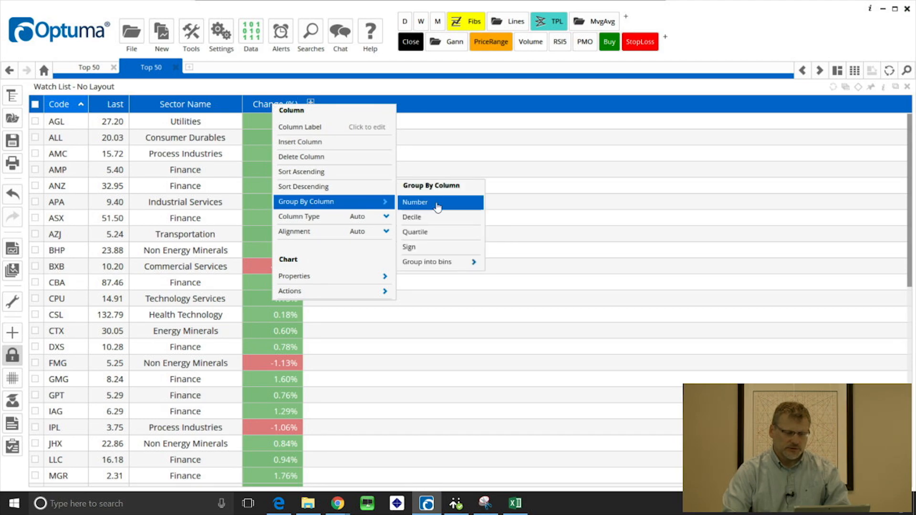
mouse_move(454, 219)
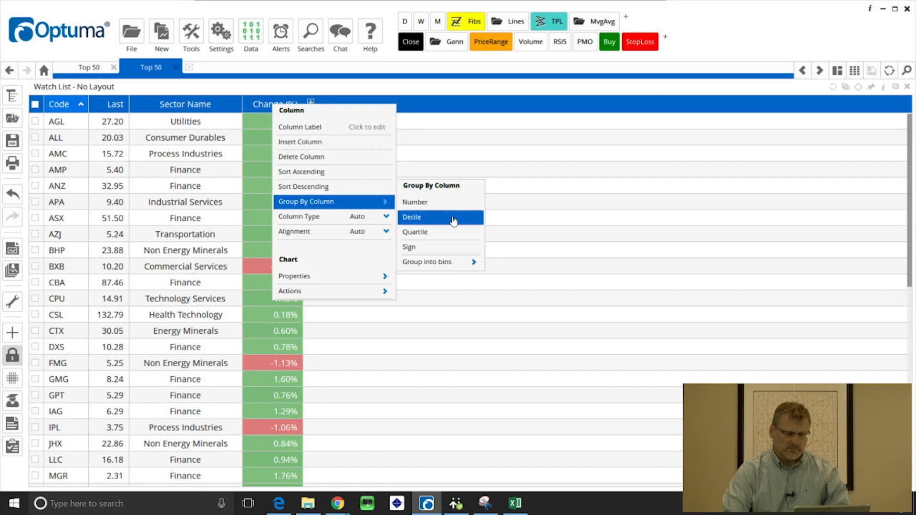
mouse_move(449, 231)
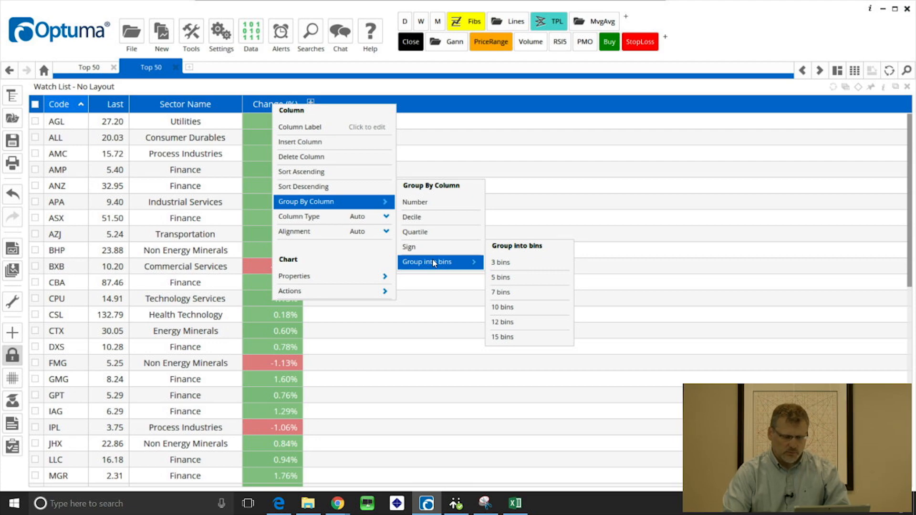
mouse_move(419, 219)
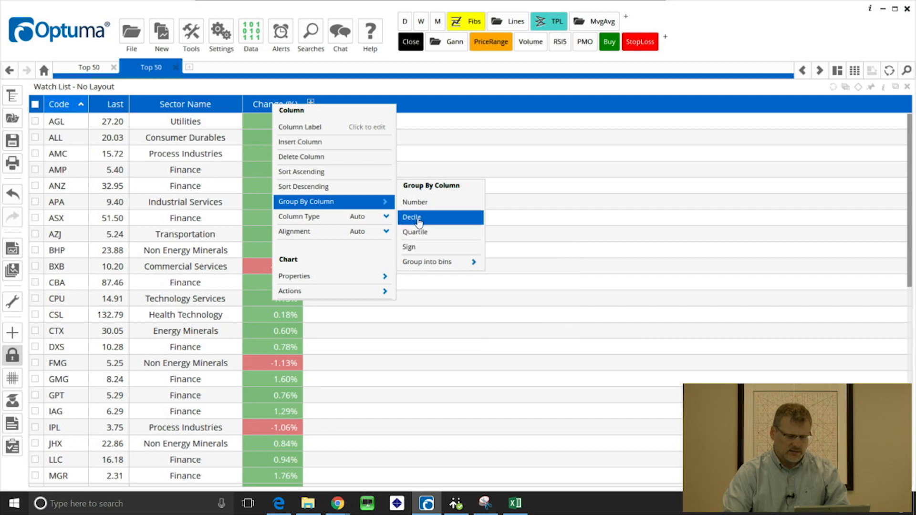
left_click(412, 218)
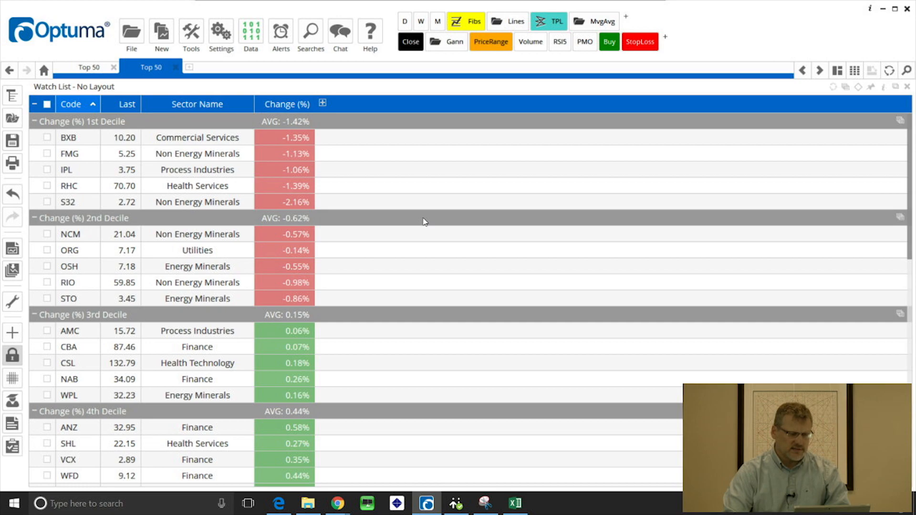
mouse_move(361, 179)
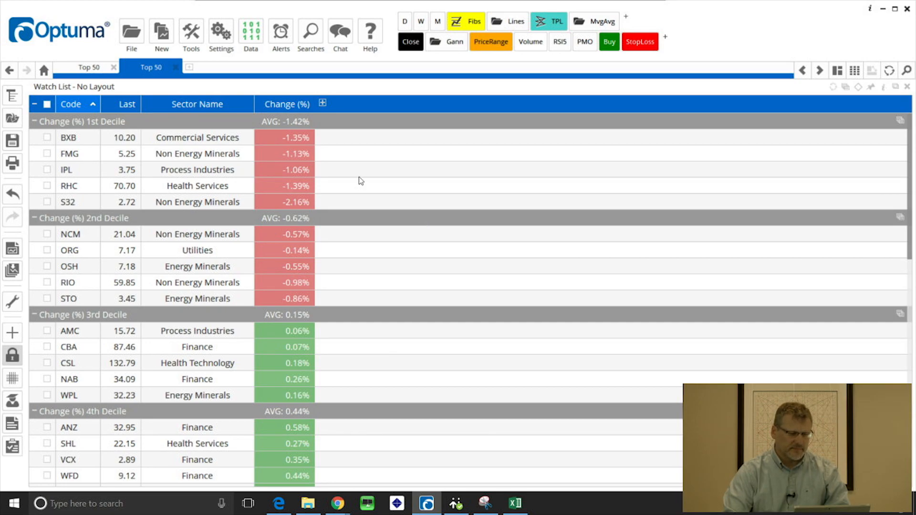
mouse_move(912, 156)
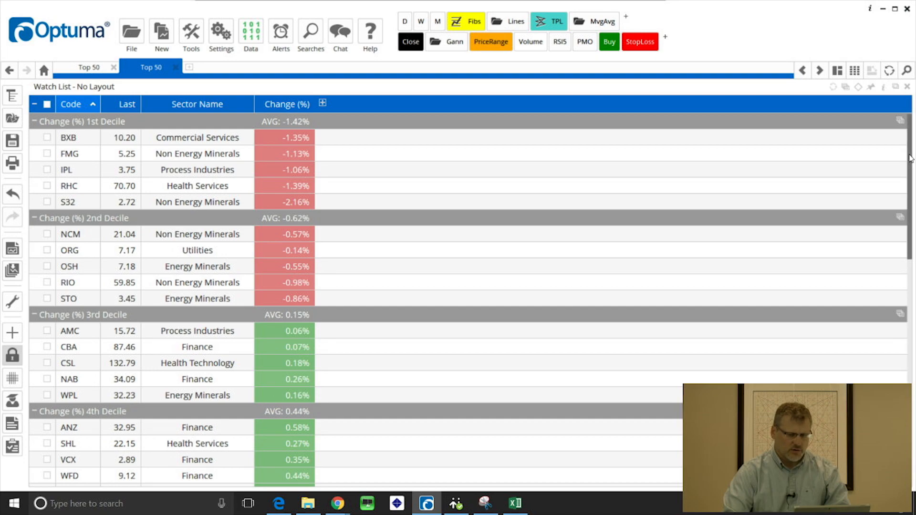
mouse_move(699, 159)
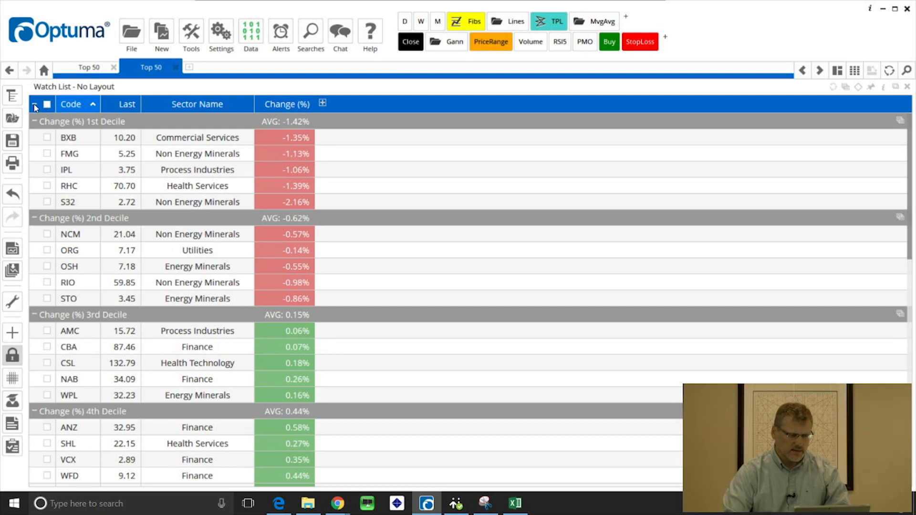
Collapse all deciles except the 10th and sort Change (%) descending so the 10th decile leads
left_click(33, 105)
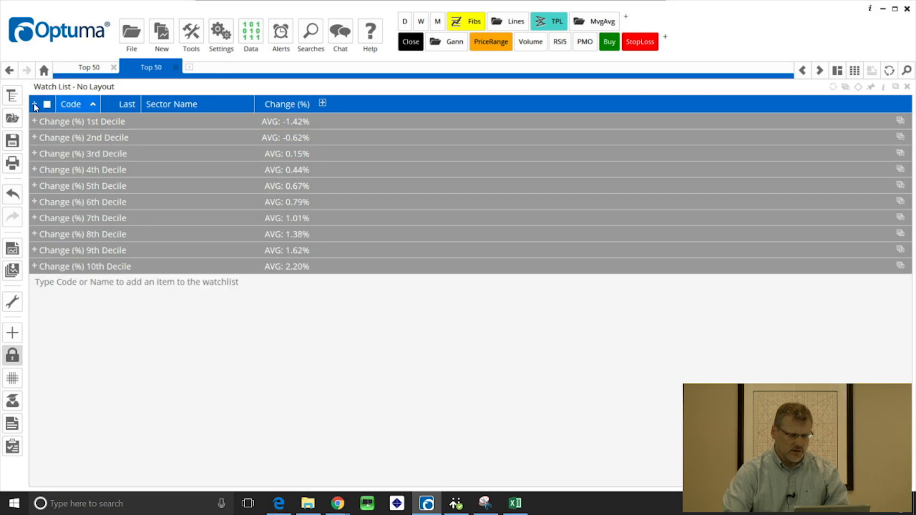
left_click(33, 266)
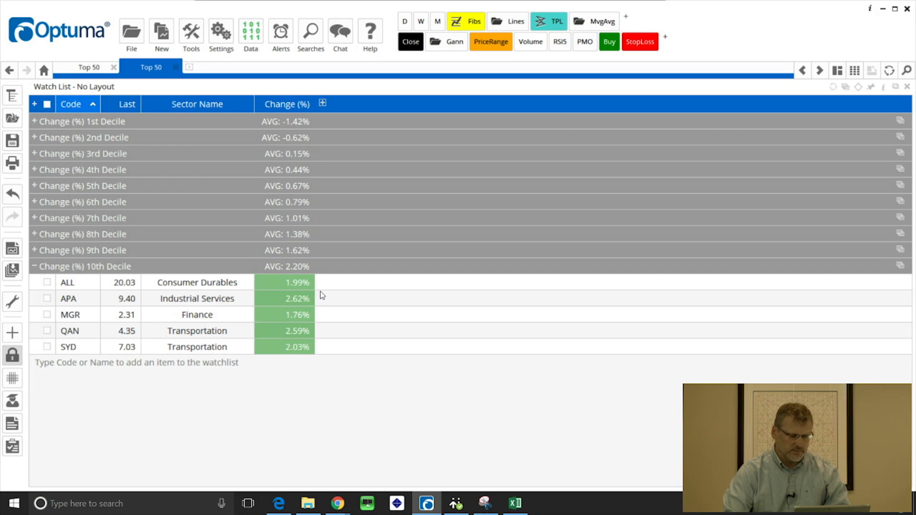
mouse_move(302, 286)
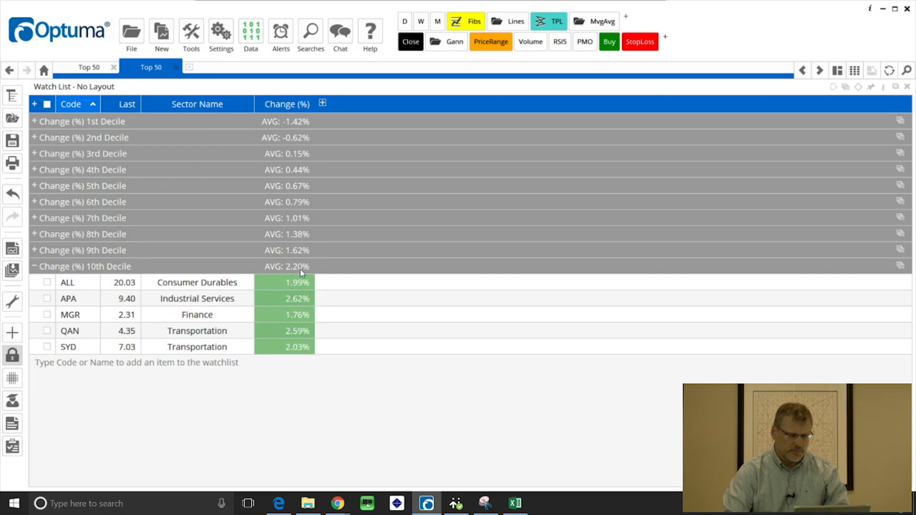
mouse_move(385, 312)
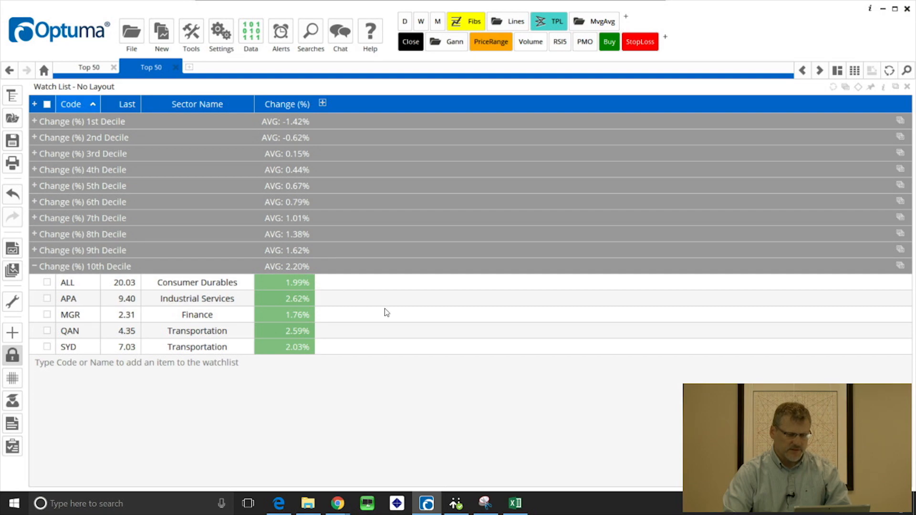
mouse_move(324, 232)
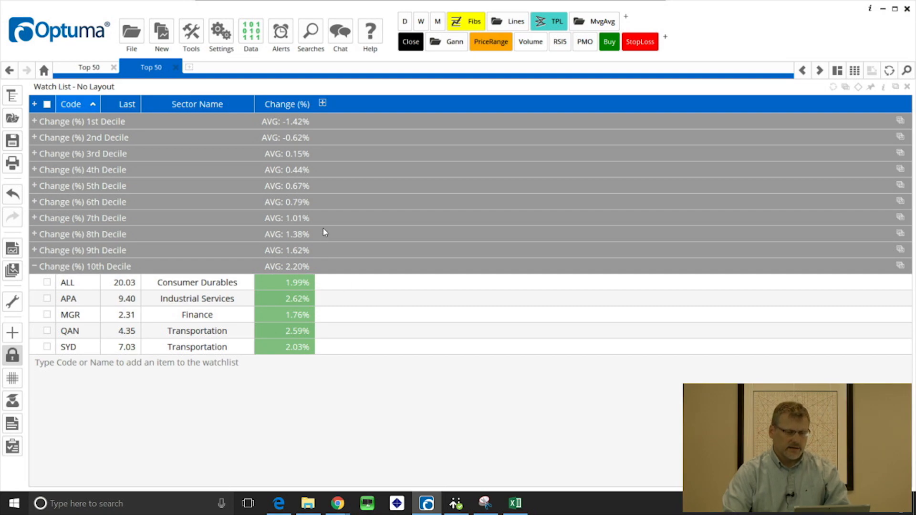
left_click(286, 104)
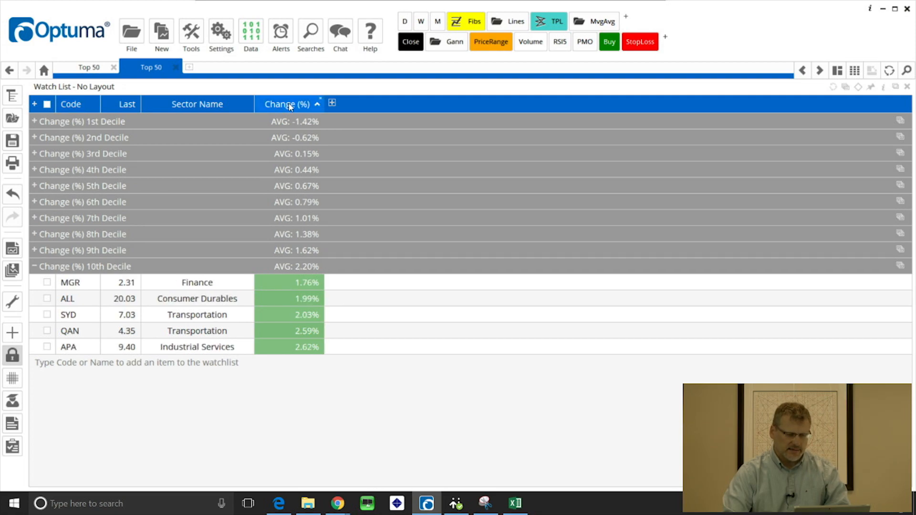
left_click(287, 104)
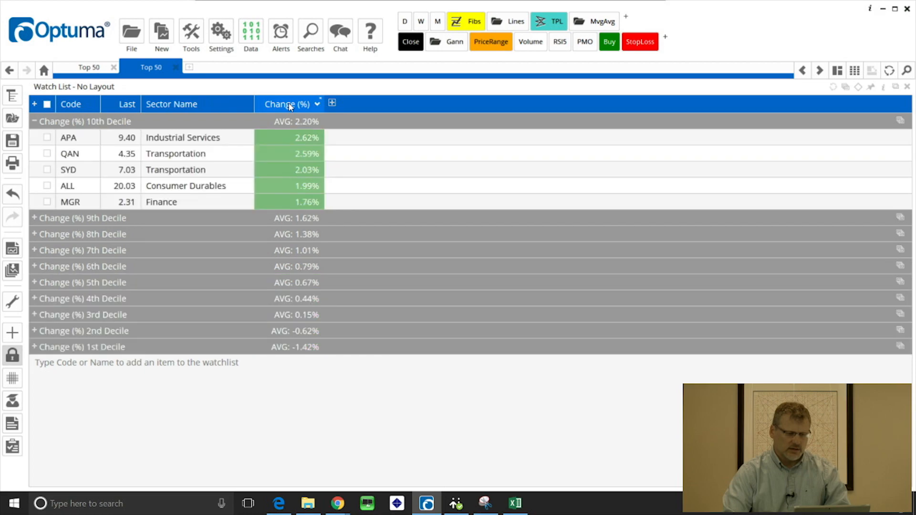
mouse_move(82, 145)
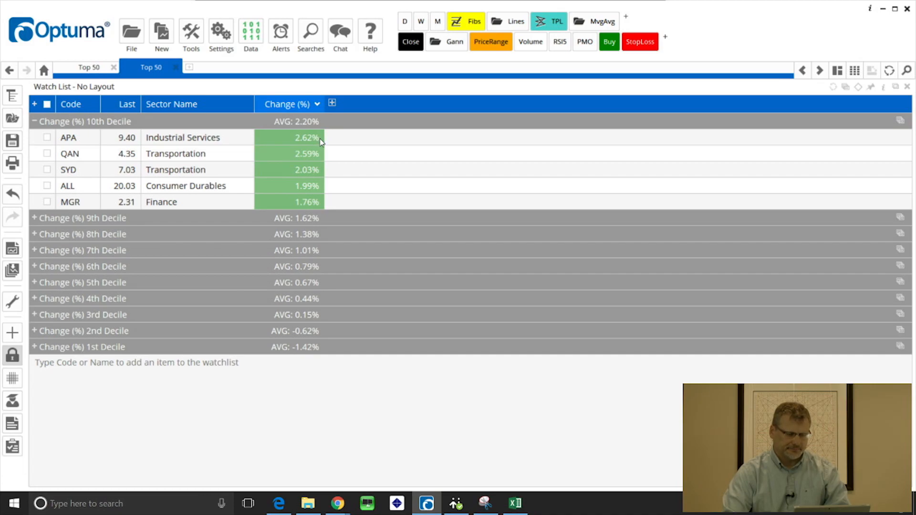
mouse_move(326, 394)
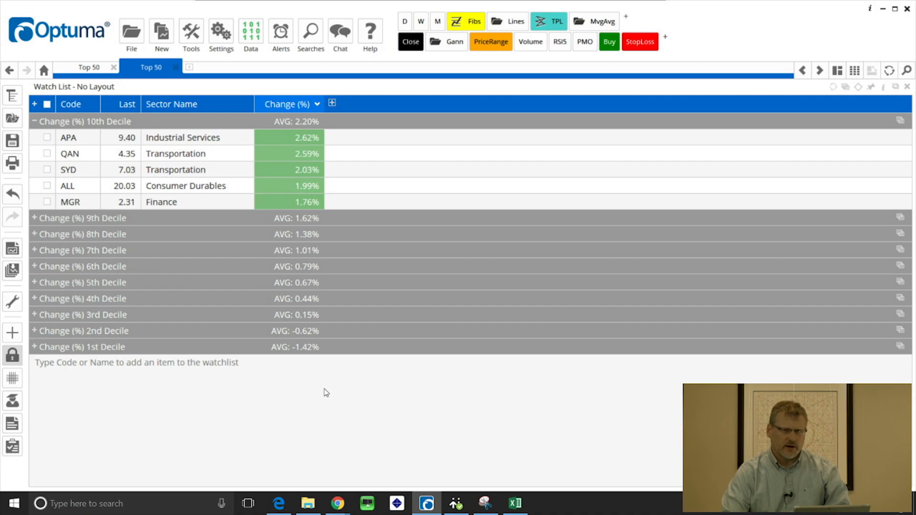
mouse_move(357, 390)
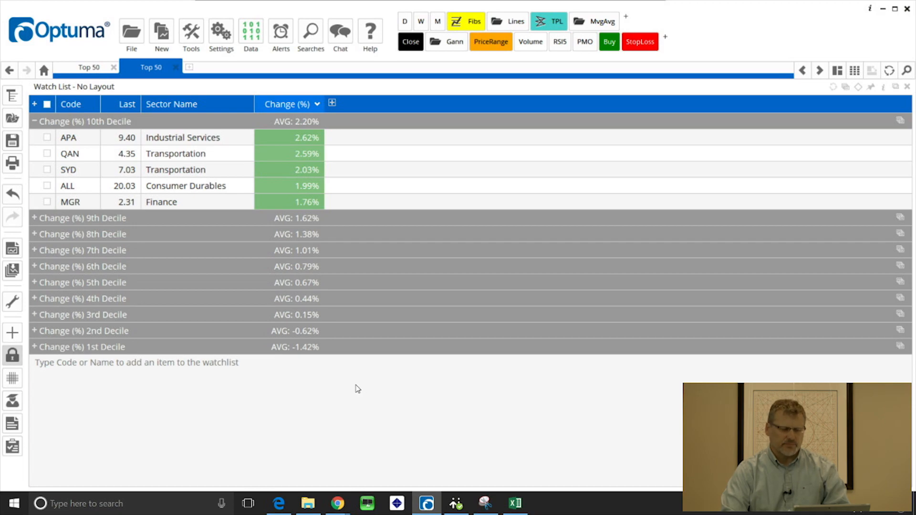
mouse_move(213, 165)
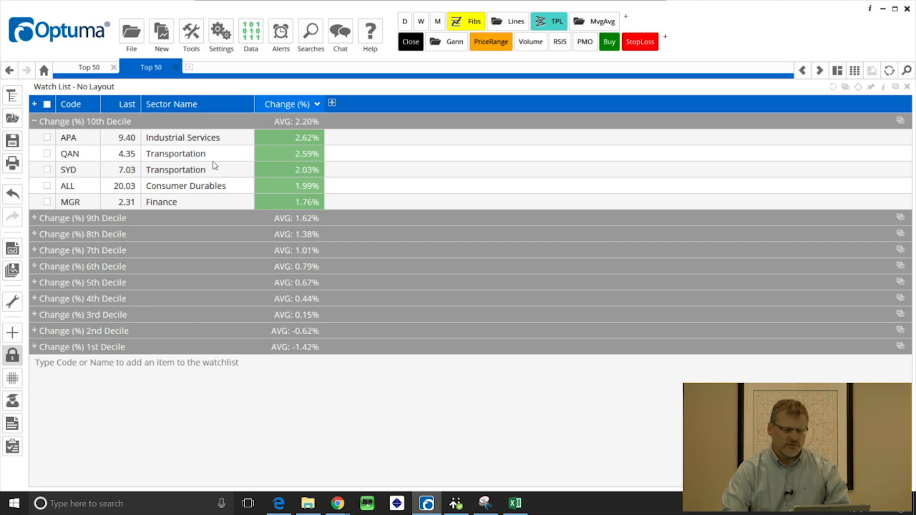
Dismiss the row context menu and reveal the watchlist's Actions and Properties panel
right_click(178, 170)
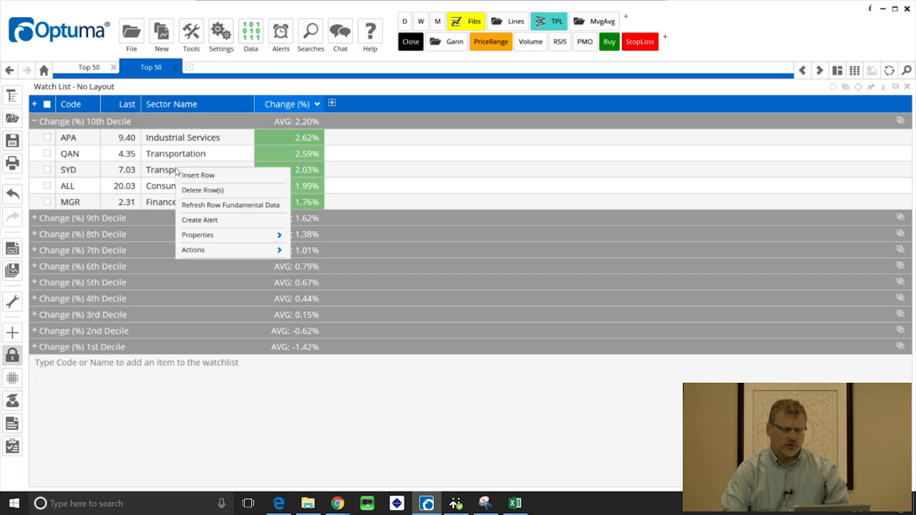
mouse_move(25, 101)
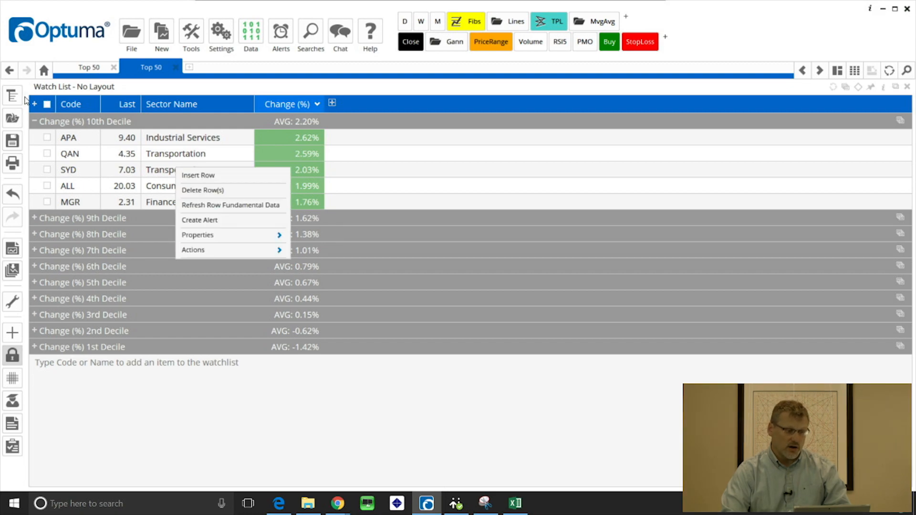
left_click(11, 95)
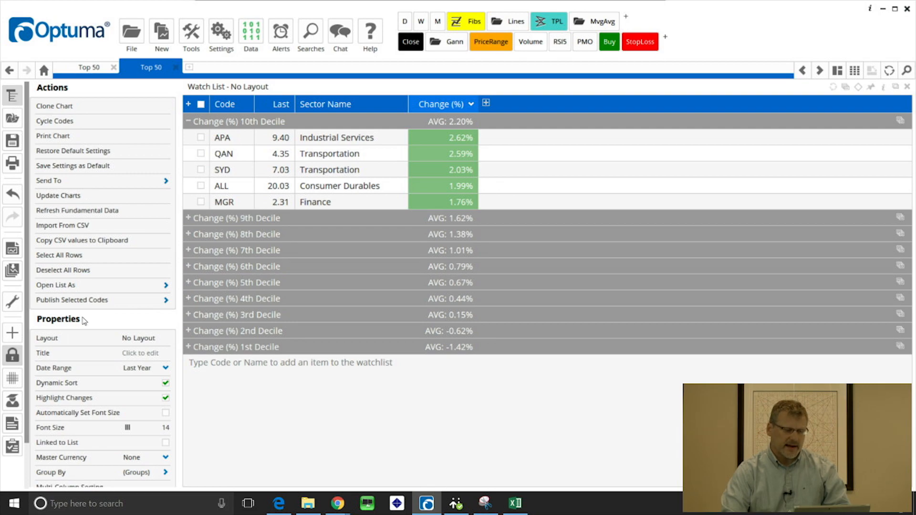
mouse_move(11, 95)
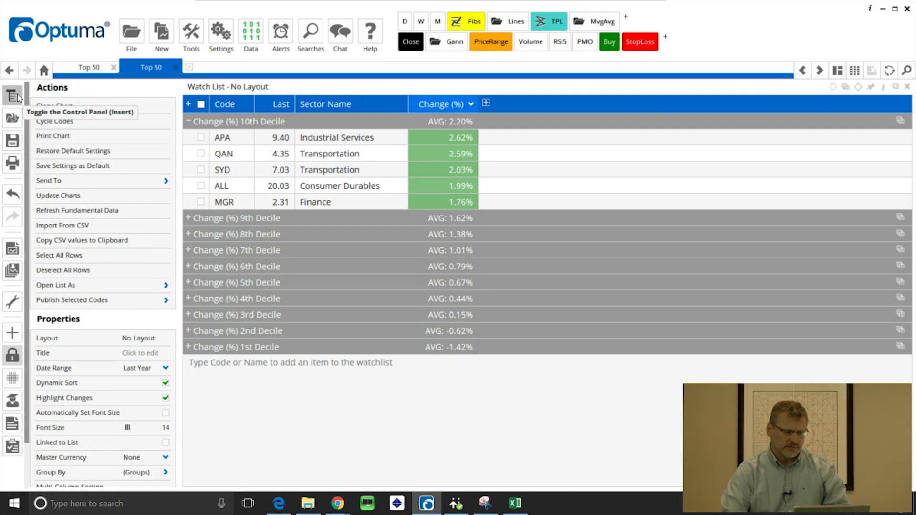
mouse_move(147, 261)
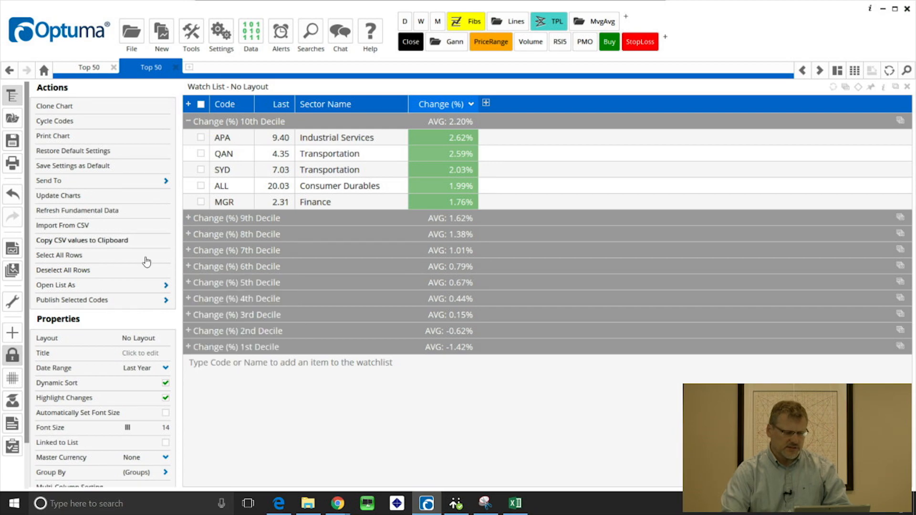
mouse_move(97, 247)
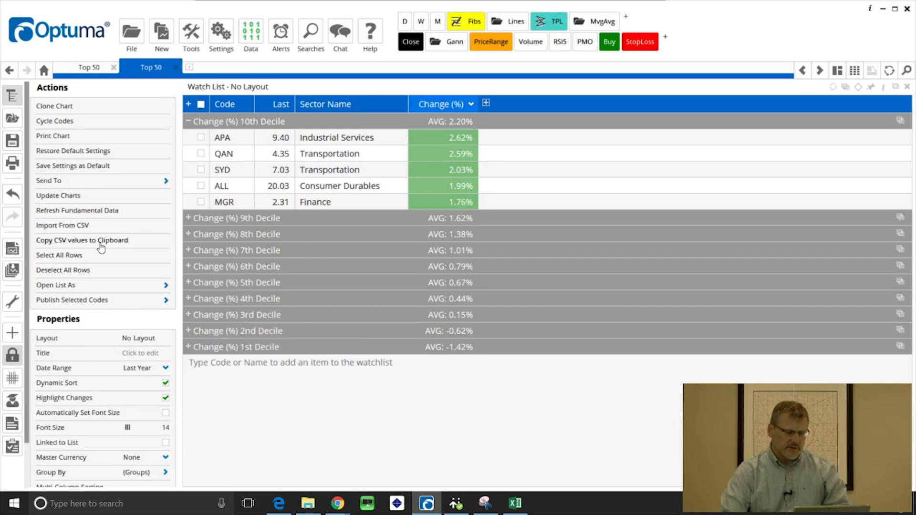
mouse_move(489, 473)
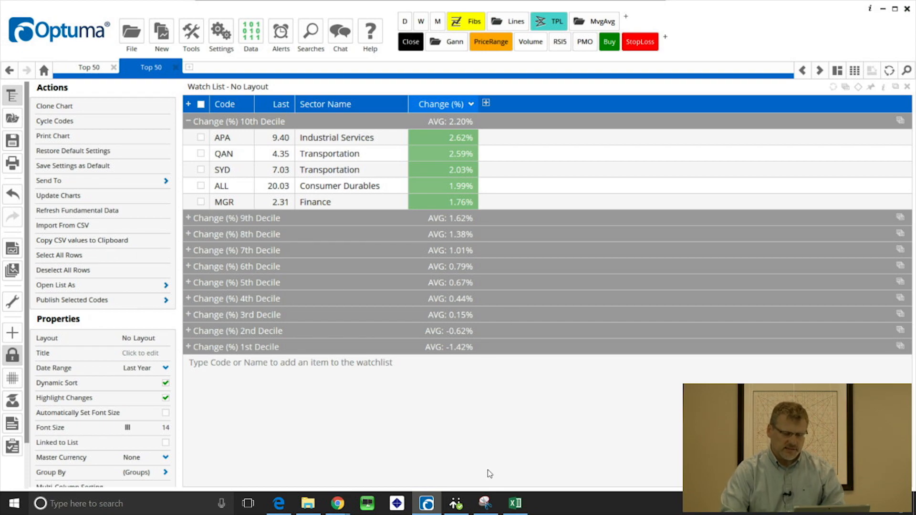
Paste the copied watchlist rows onto a new blank sheet in the MyStocks Excel workbook
left_click(515, 504)
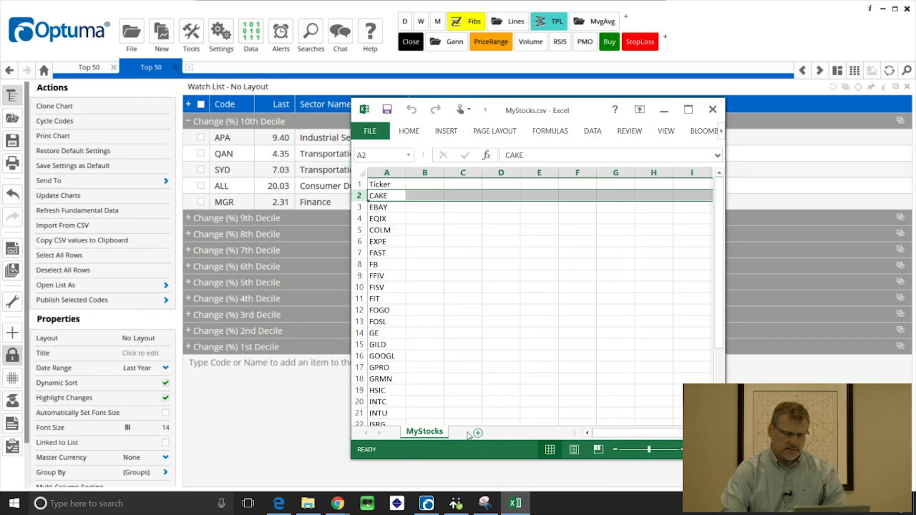
left_click(477, 433)
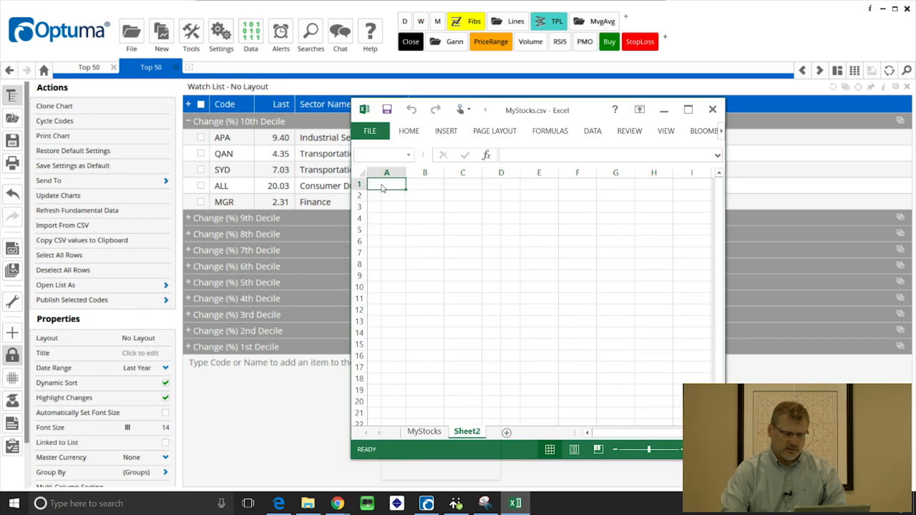
key("ctrl+v")
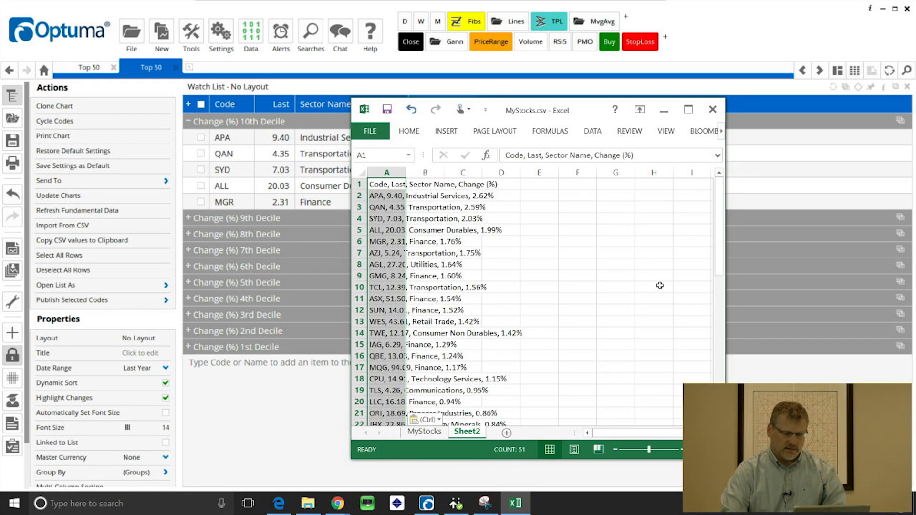
mouse_move(434, 270)
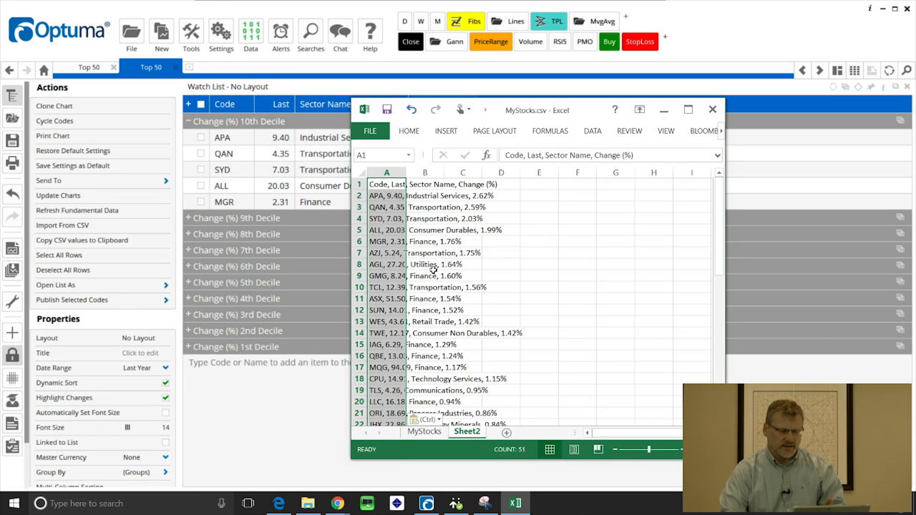
mouse_move(471, 257)
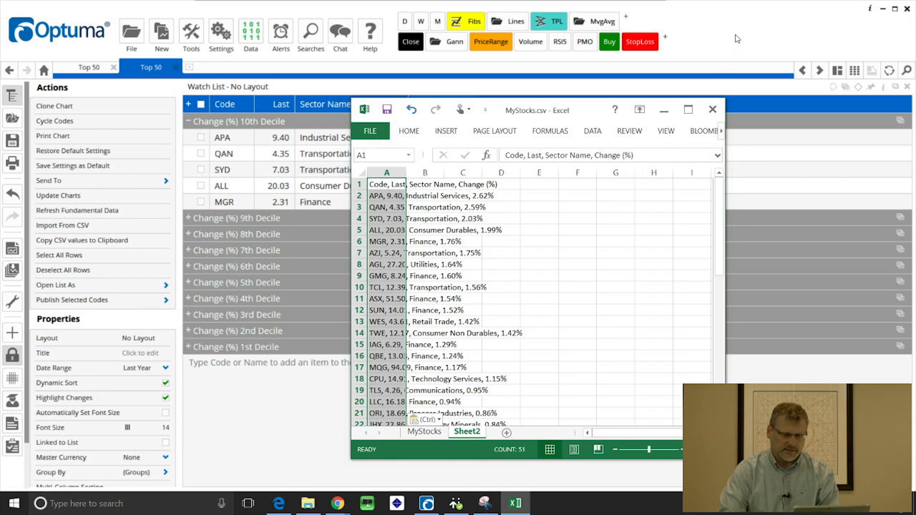
Raise the watchlist font size to 16 and turn on the summary row
left_click(712, 109)
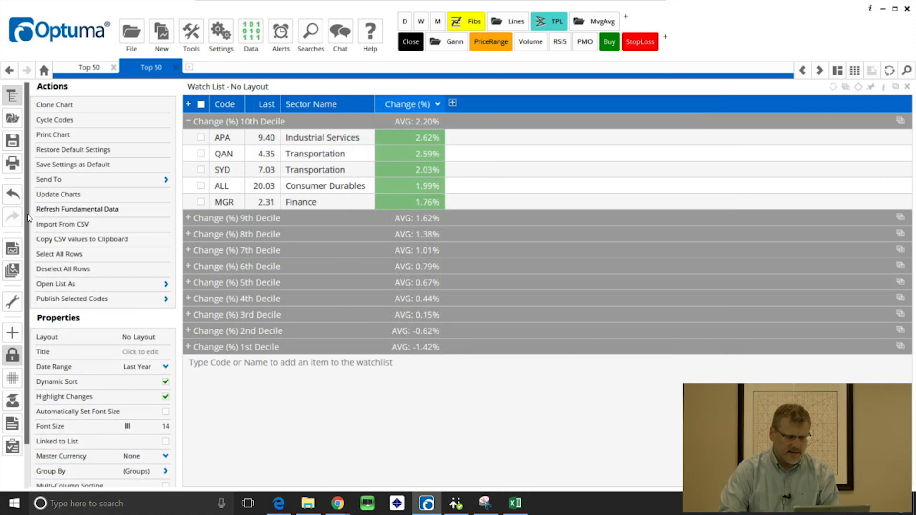
scroll("down", 3)
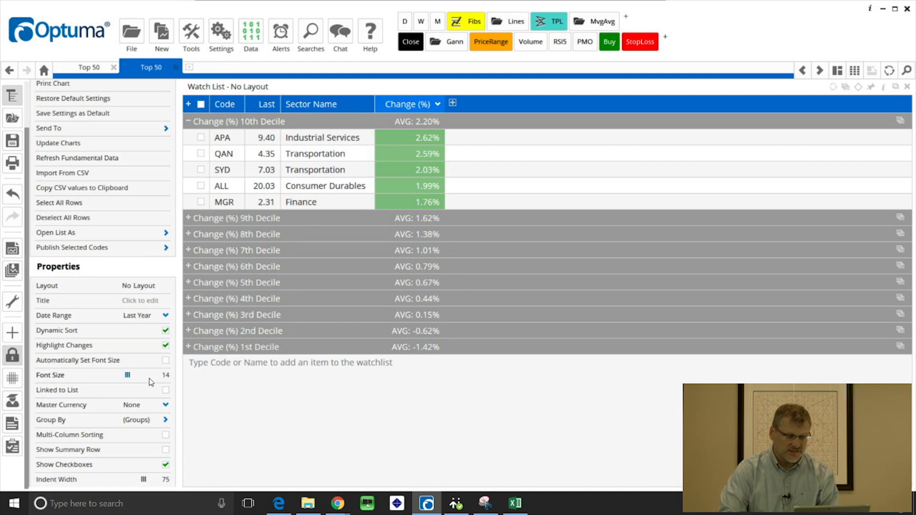
left_click(130, 375)
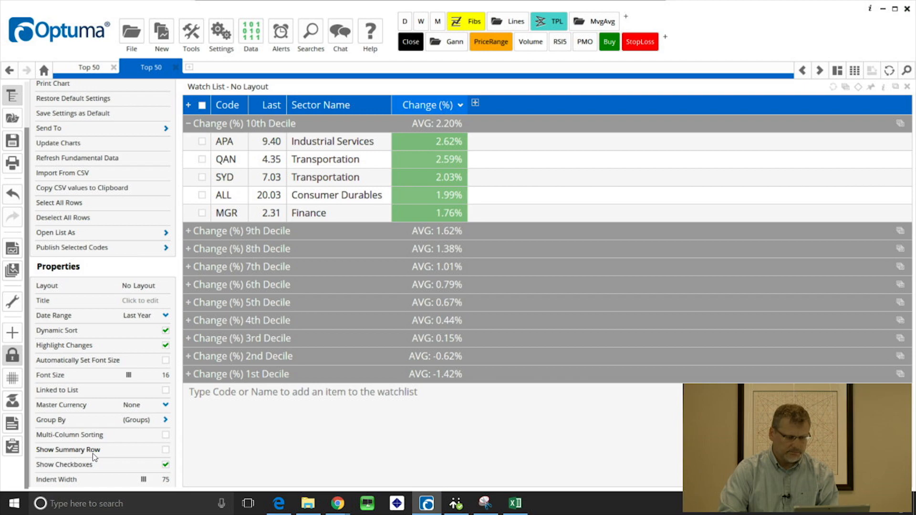
left_click(165, 451)
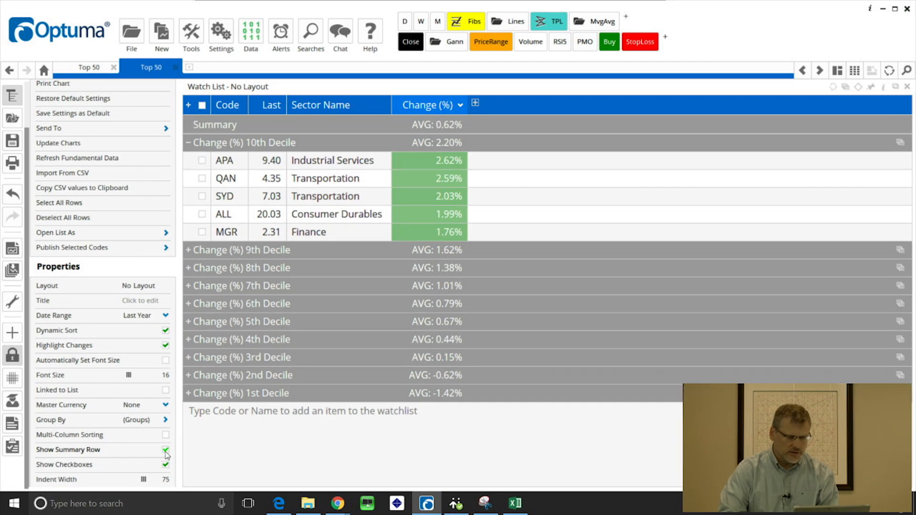
mouse_move(250, 131)
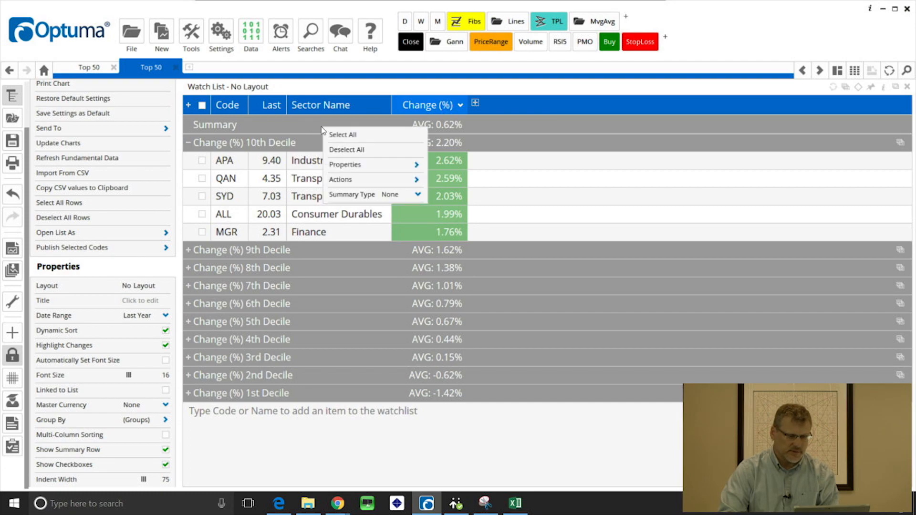
Summarise the Sector Name column as a Count, giving 50 overall and 5 per decile
left_click(419, 195)
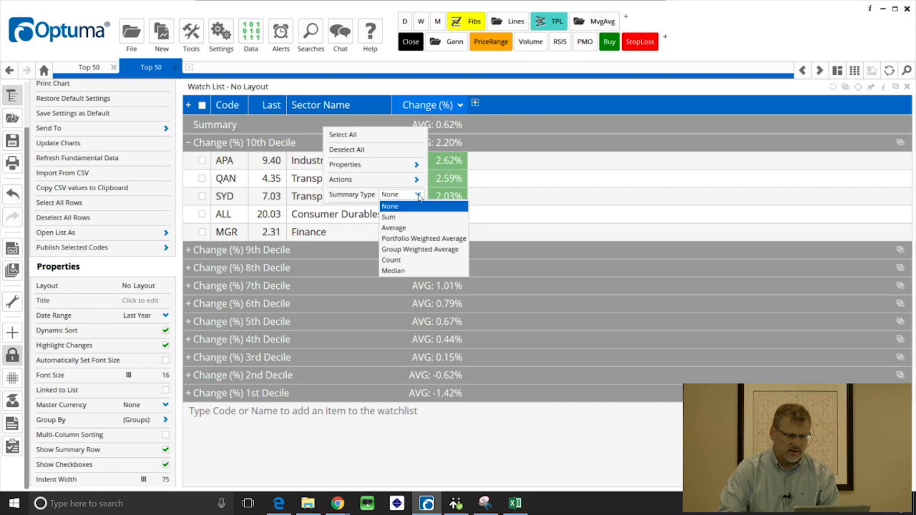
left_click(391, 260)
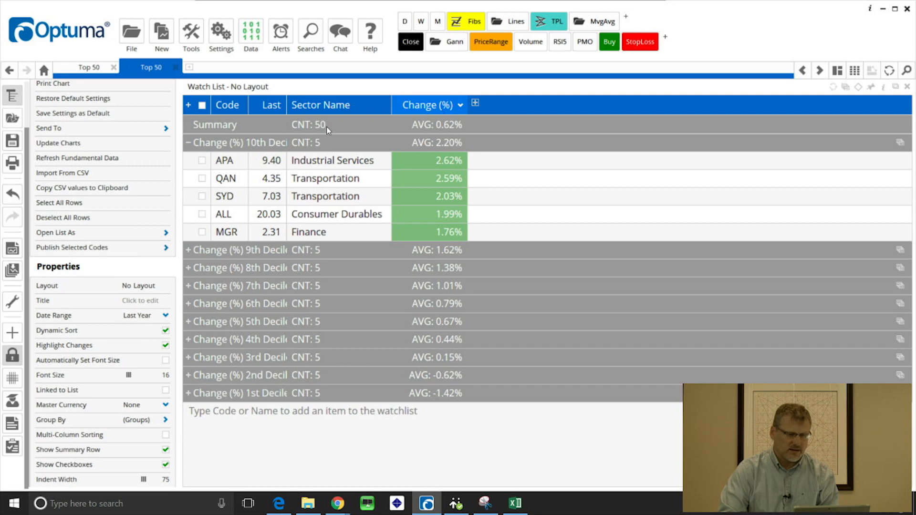
mouse_move(325, 145)
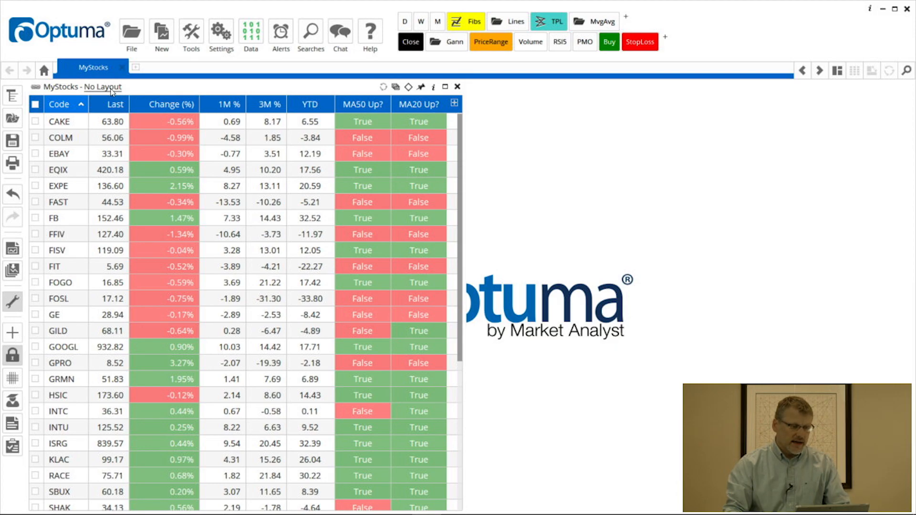
Replace 'No Layout' on the MyStocks watchlist with the saved Performance Layout
left_click(101, 87)
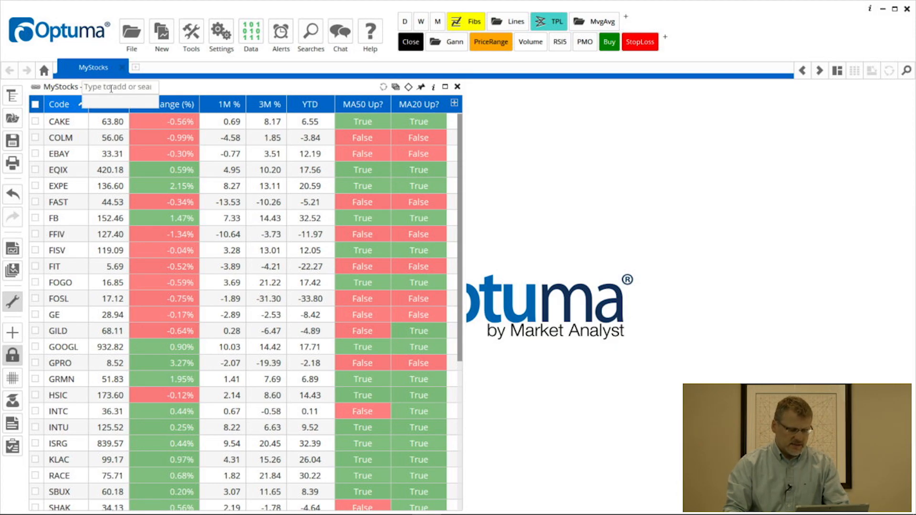
type("Performance Layout")
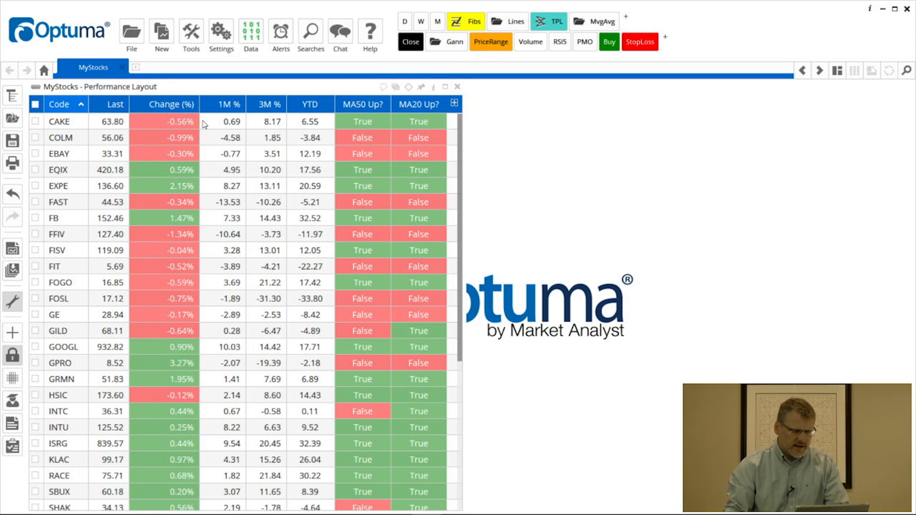
mouse_move(264, 118)
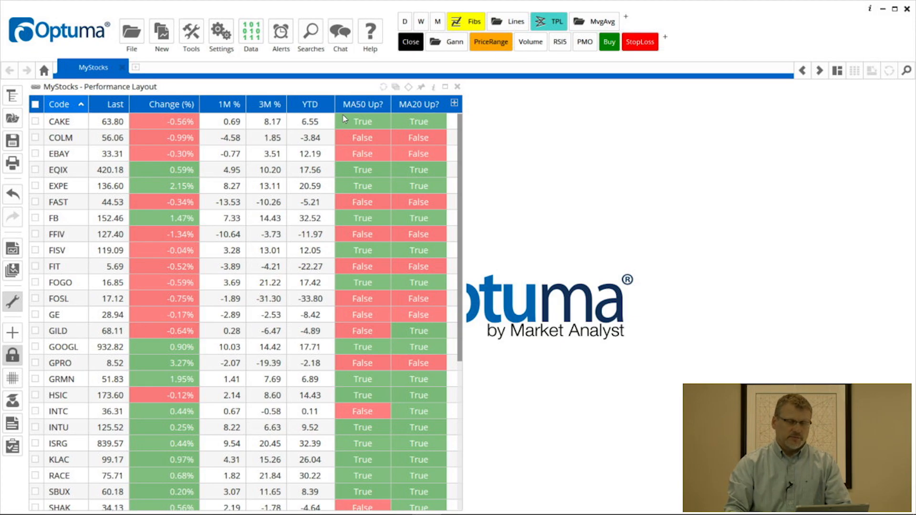
mouse_move(235, 123)
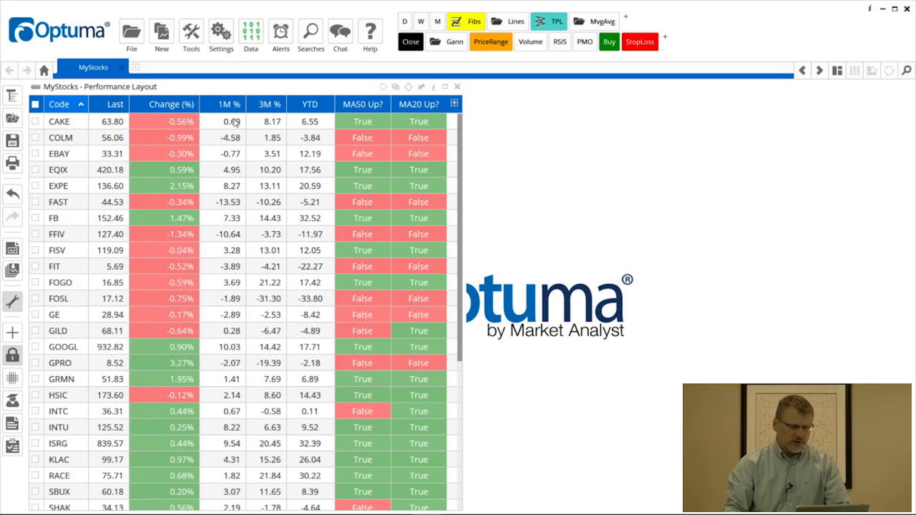
mouse_move(216, 91)
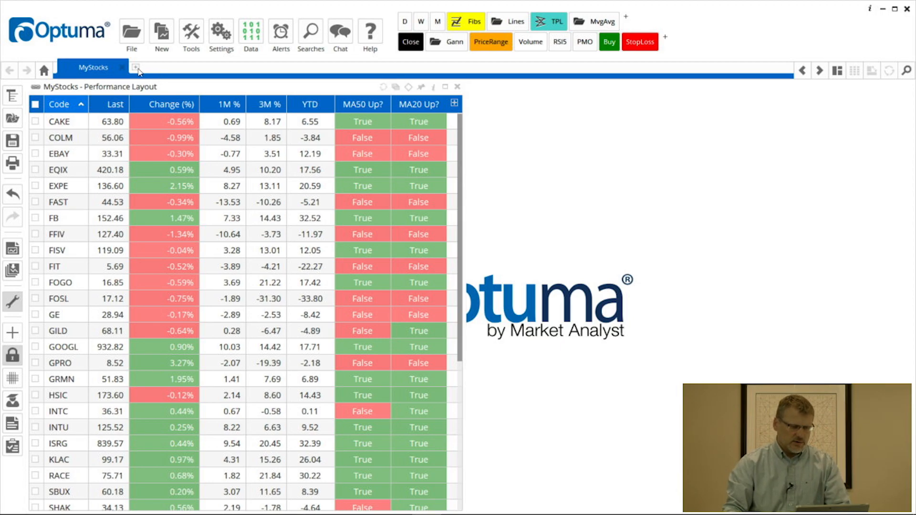
On a new page, pick the SPDR Sectors manual list from the saved Symbol Lists
left_click(137, 69)
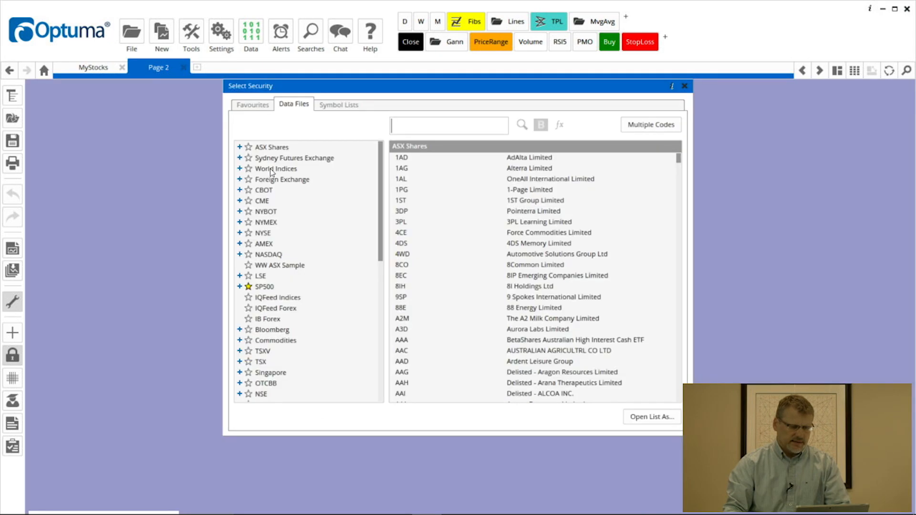
left_click(339, 105)
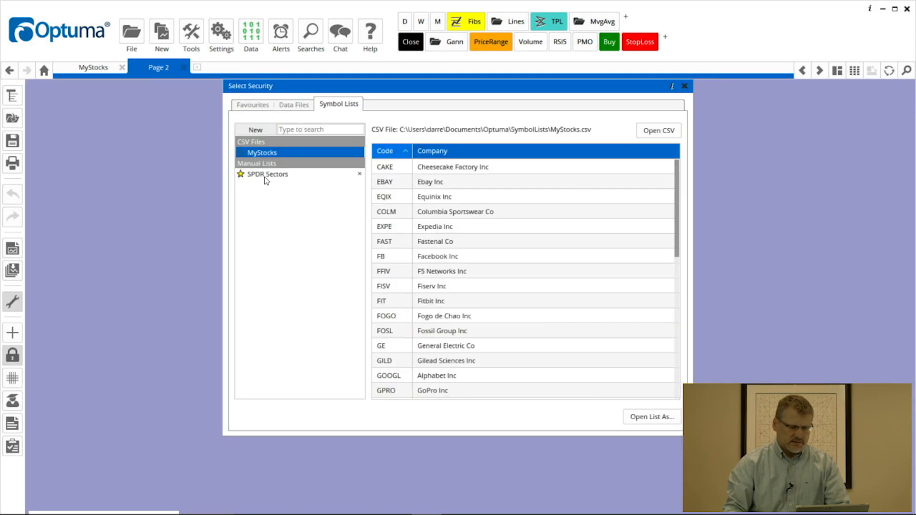
left_click(267, 174)
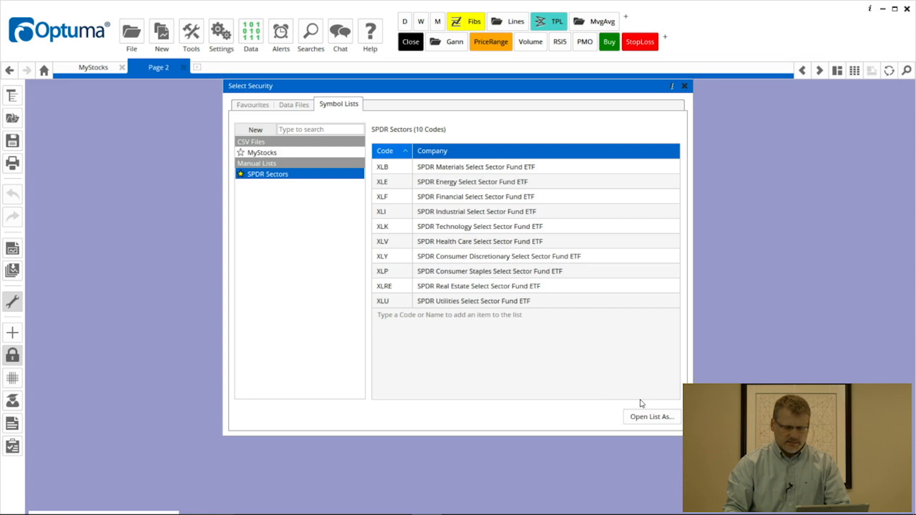